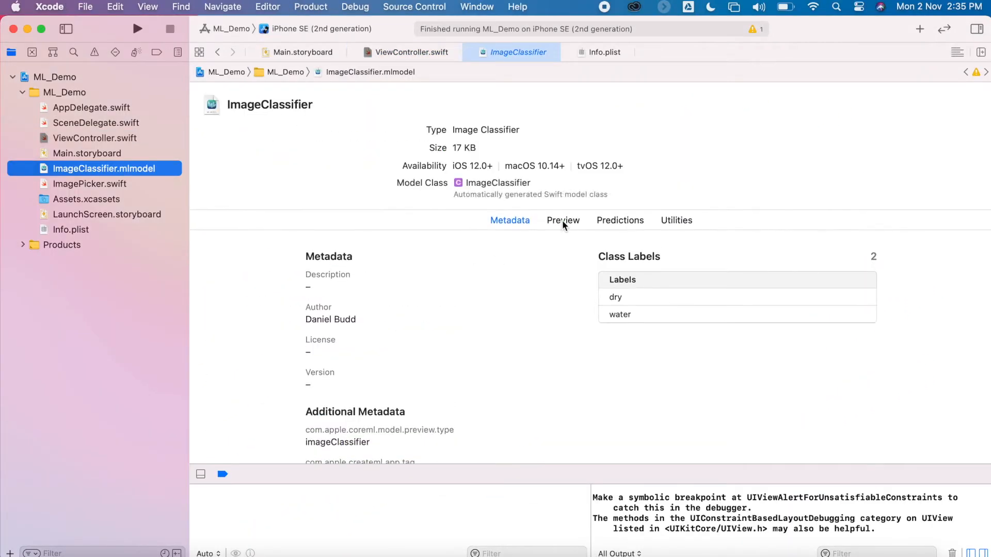
Step: Review the ImageClassifier model's predictions, then add 'import CoreML' and 'import Vision' in ViewController.swift
left_click(619, 220)
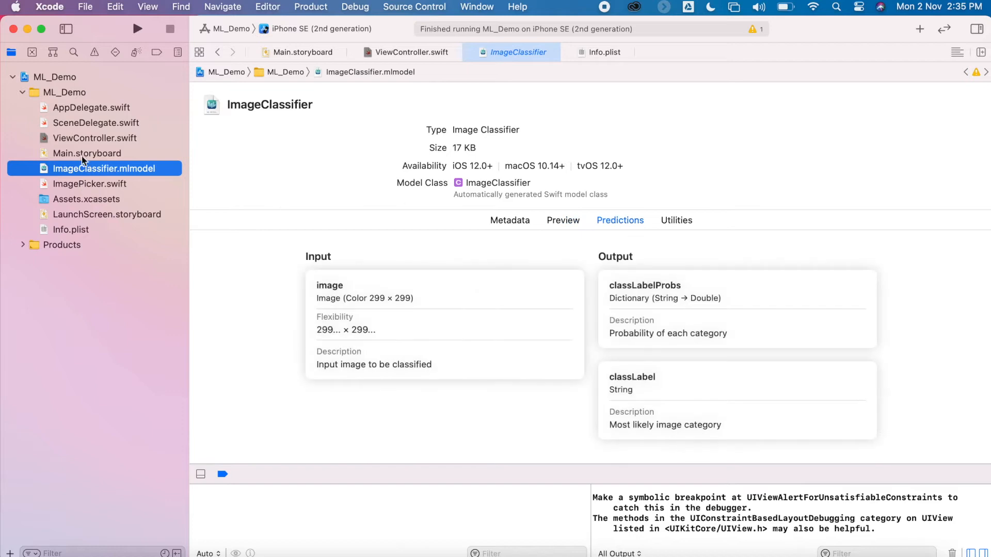
left_click(95, 138)
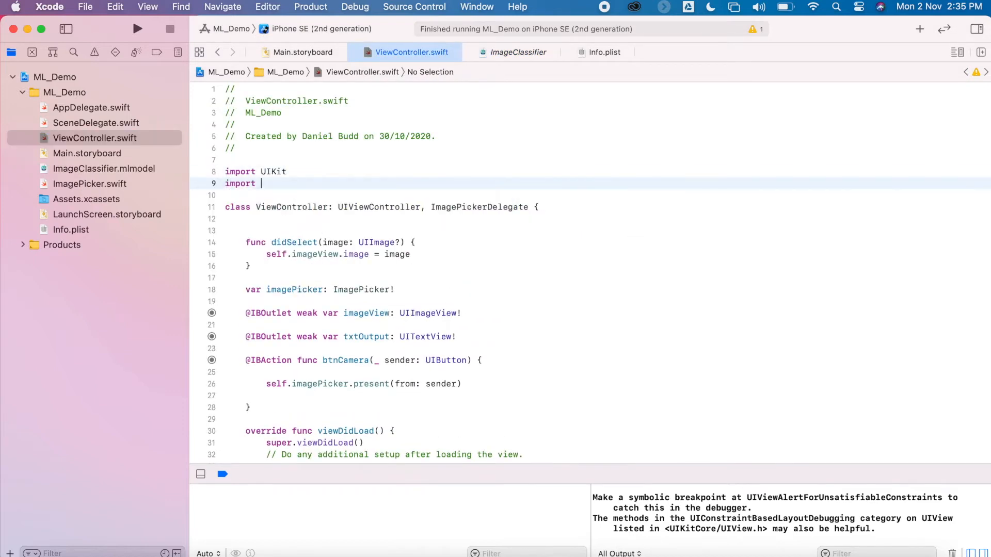
type("CoreML")
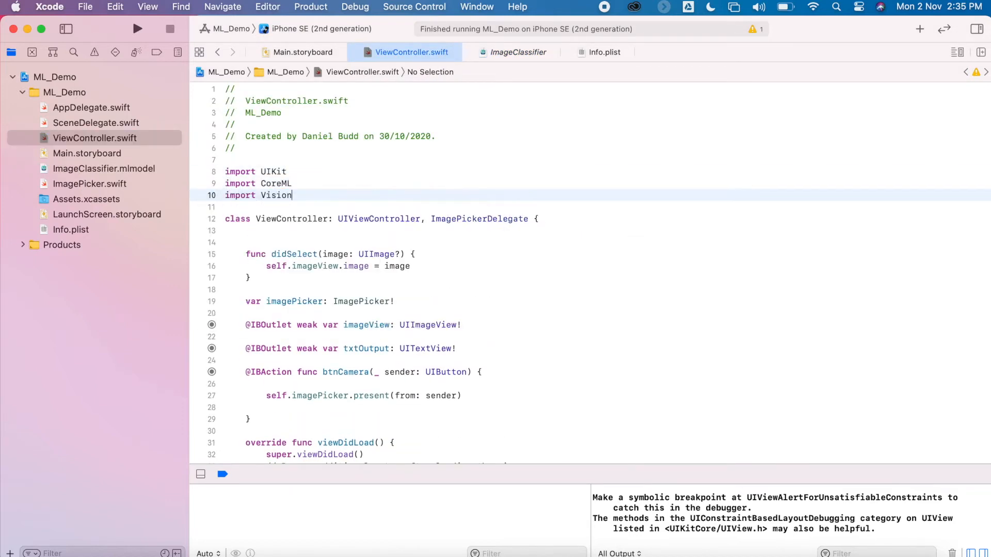
scroll("down", 3)
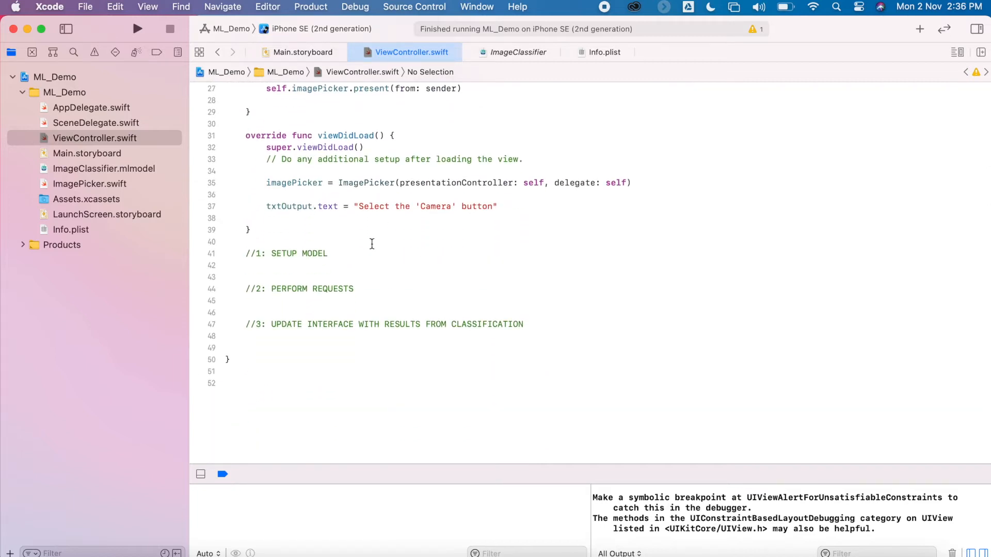
Step: Declare 'lazy var classificationRequest: VNCoreMLRequest = {' with a do block under SETUP MODEL
type("lazy")
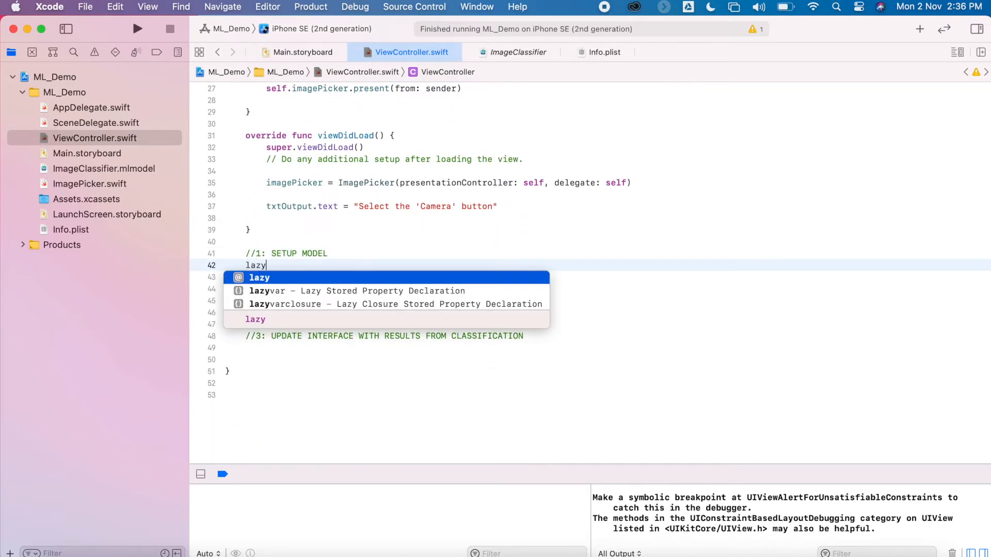
type("var classif")
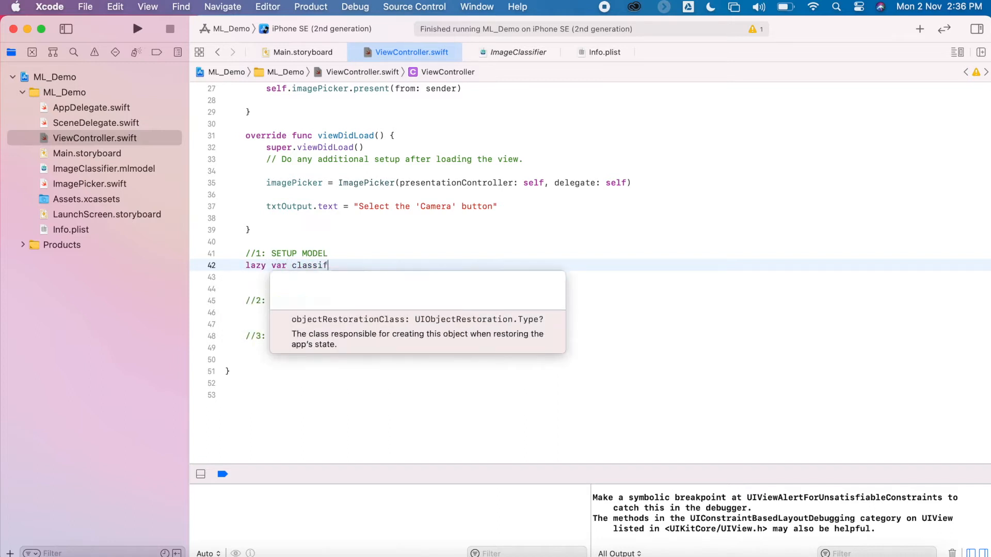
type("icationRequest")
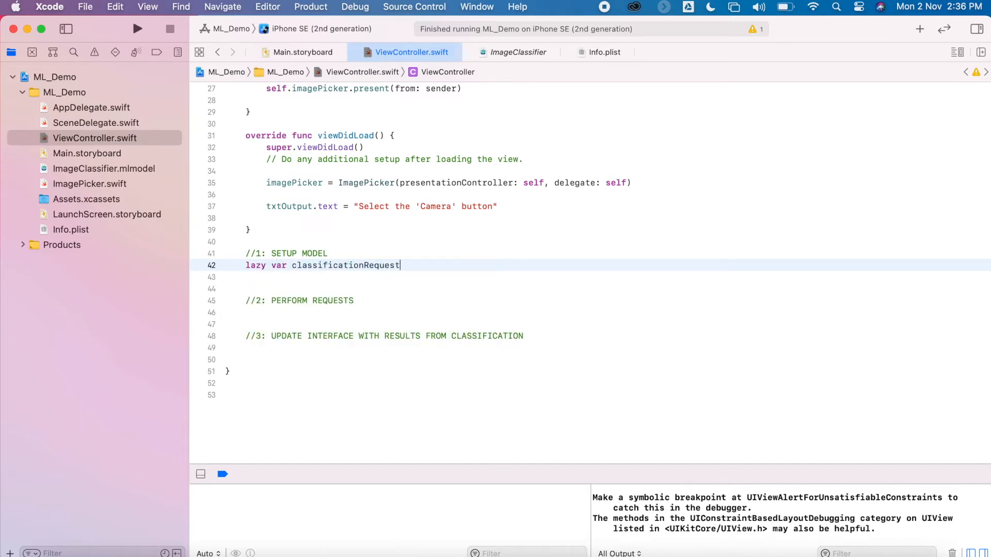
type(": VNCoreMLRequest ={")
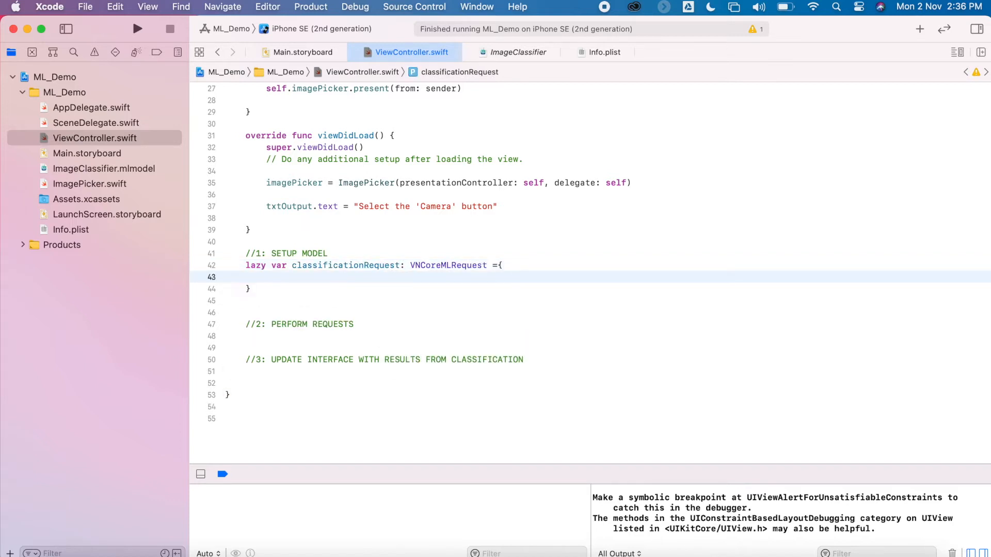
type("do{")
type("} catch {")
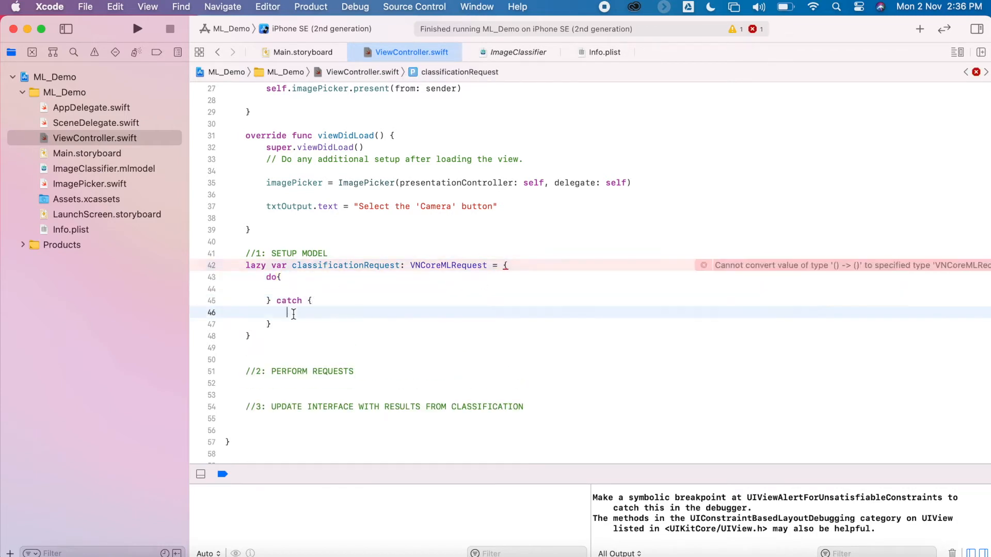
Step: Add a catch that calls fatalError("Failed to load Vision ML Model: \(error)")
type("fatalError()")
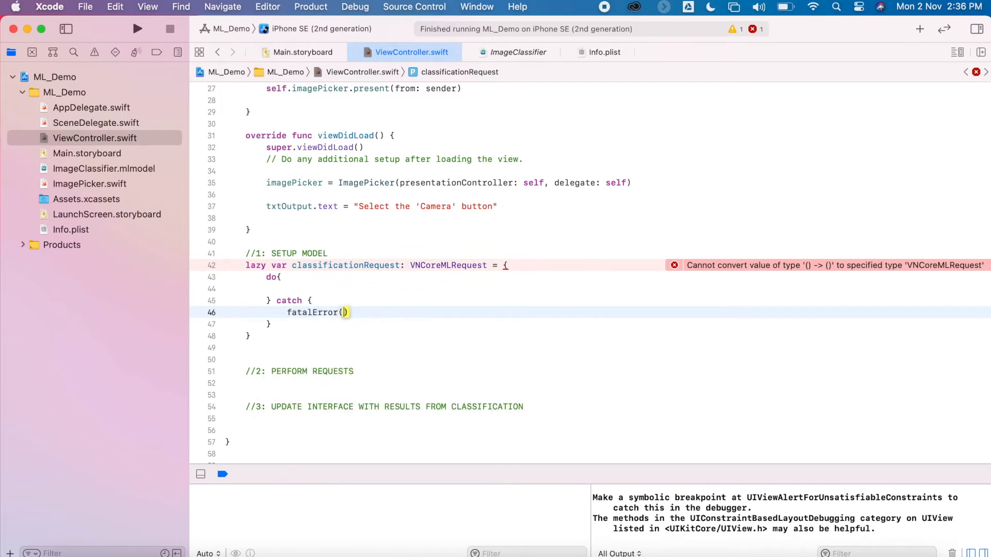
type("\"Failed to load\"")
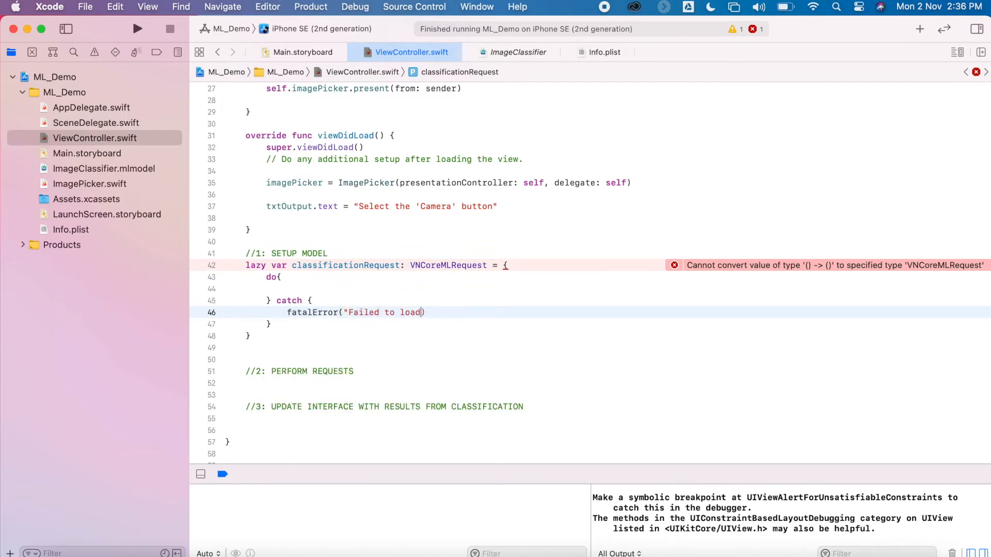
type("Vision ML Mode")
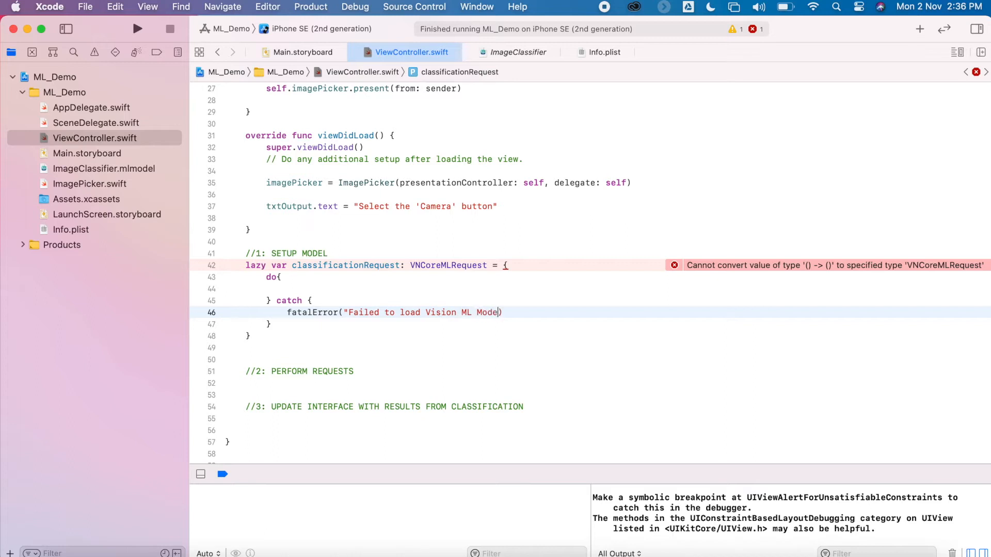
type("l: \\(error)")
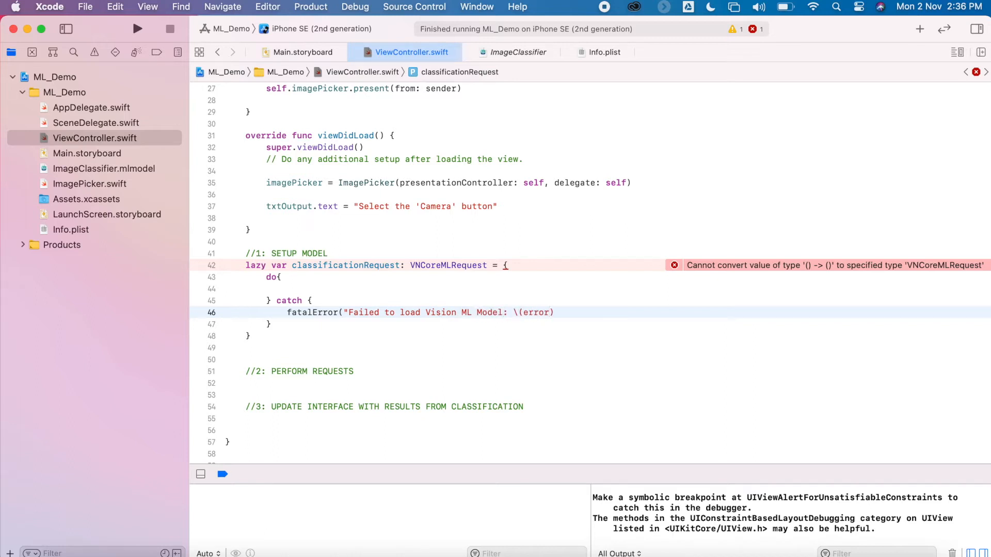
type(")")
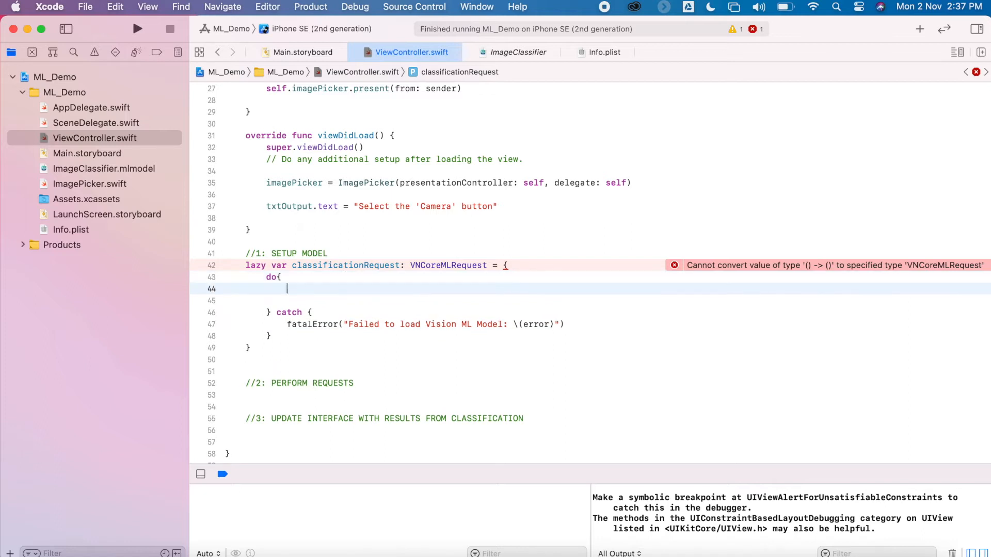
Step: Write 'let model = try VNCoreMLModel(for: ImageClassifier().model)' and check the ImageClassifier.mlmodel details
type("let model =")
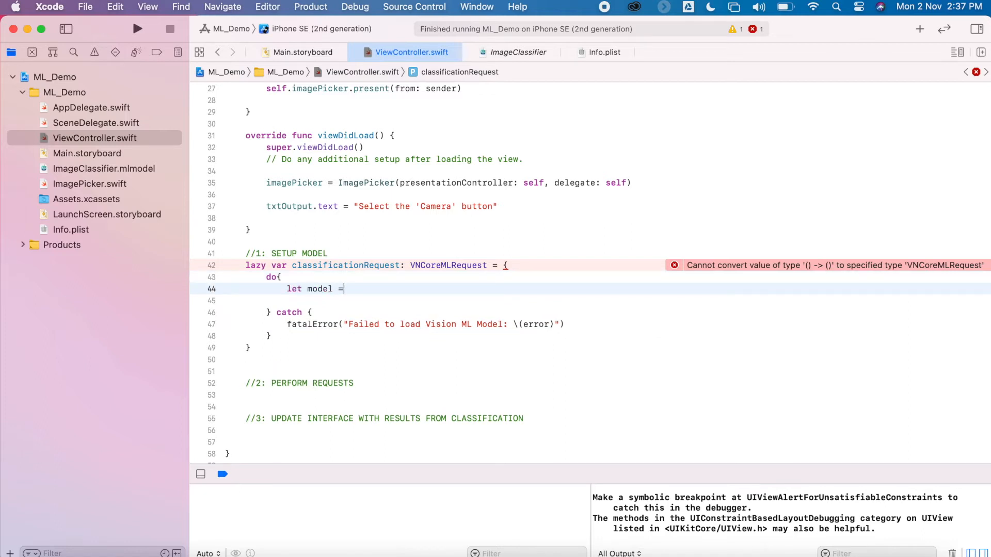
type("try VNCoreMLModel(")
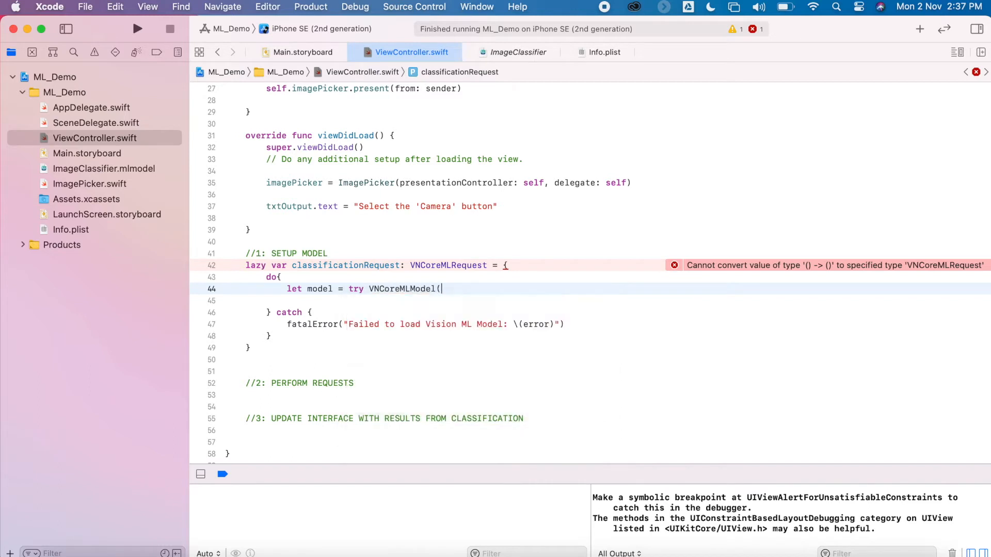
type("for: Image)")
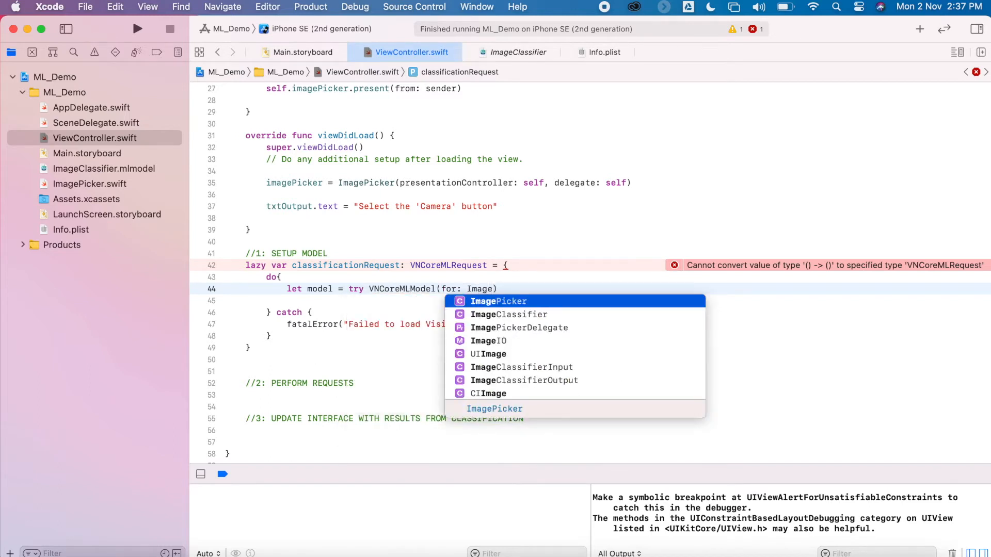
type("Classifier(")
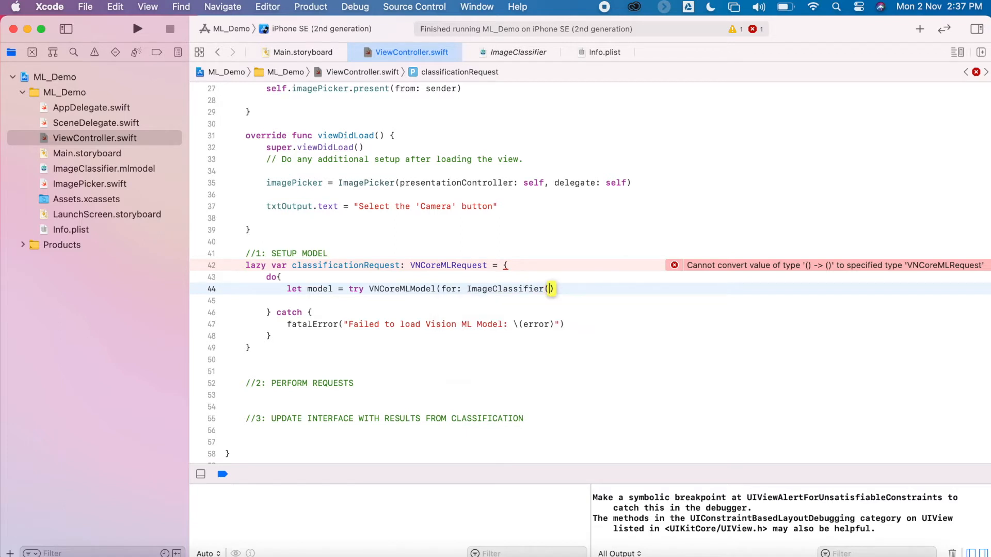
type(".model)")
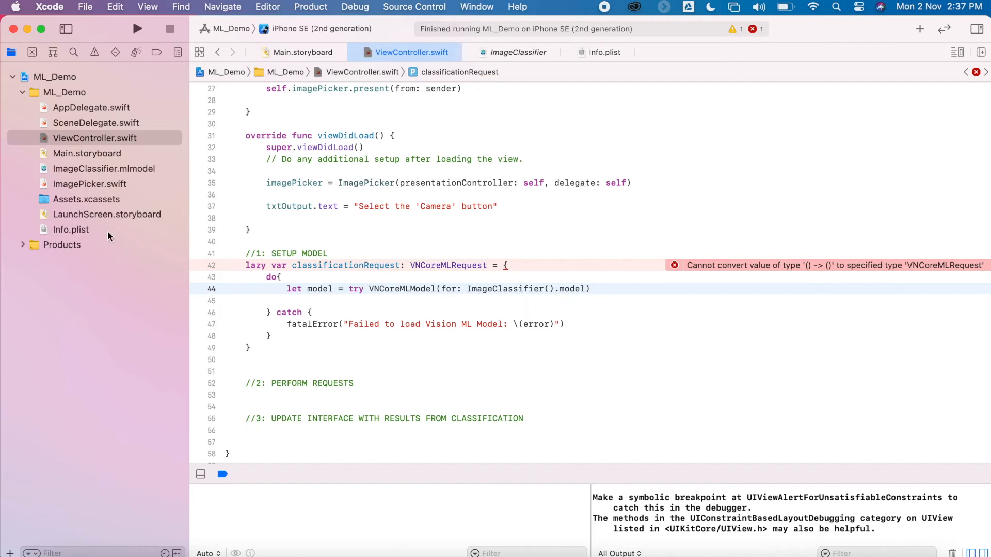
left_click(102, 168)
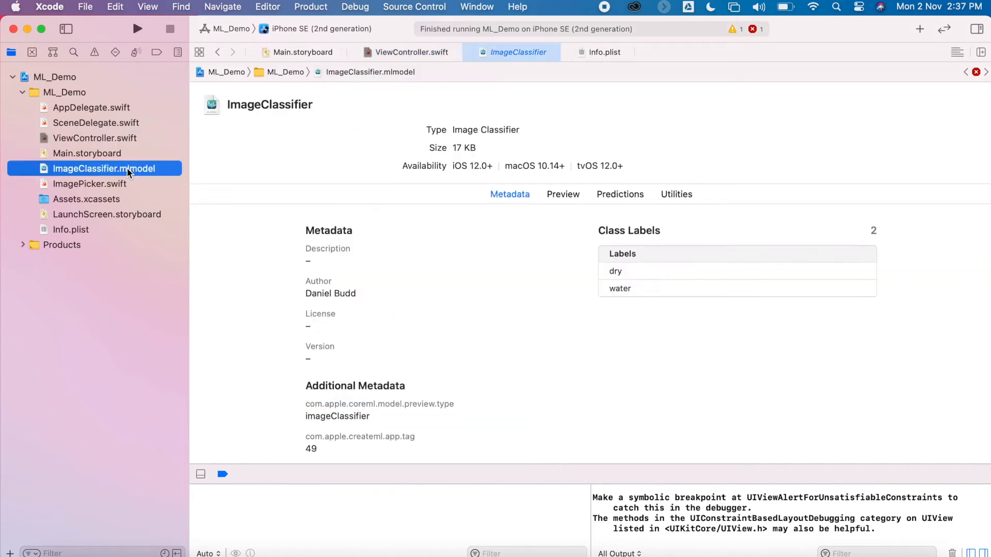
left_click(411, 52)
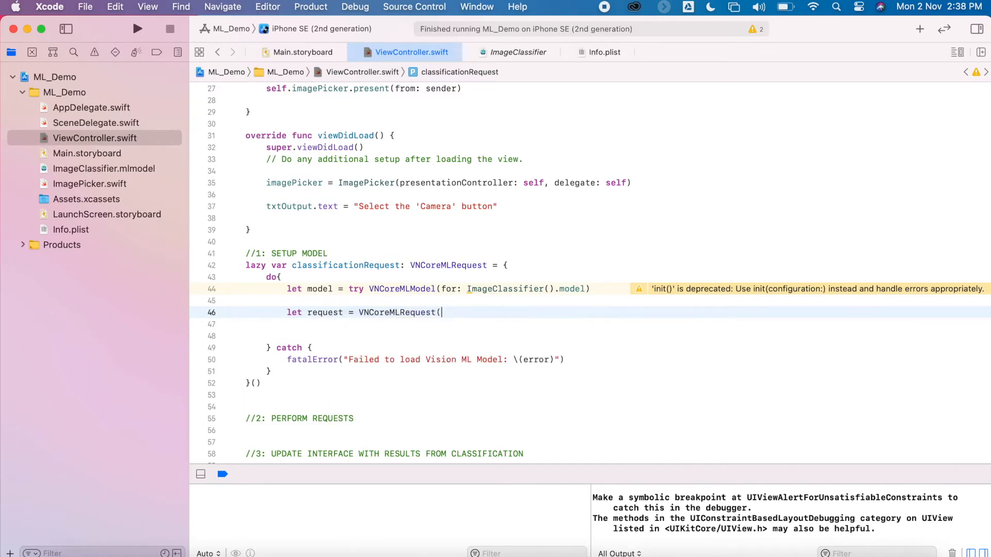
Step: Create the VNCoreMLRequest for the model with a completion handler capturing '[weak self] request, error in'
type("mode: model, completionHandler: VNRequestCompletionHandler?)")
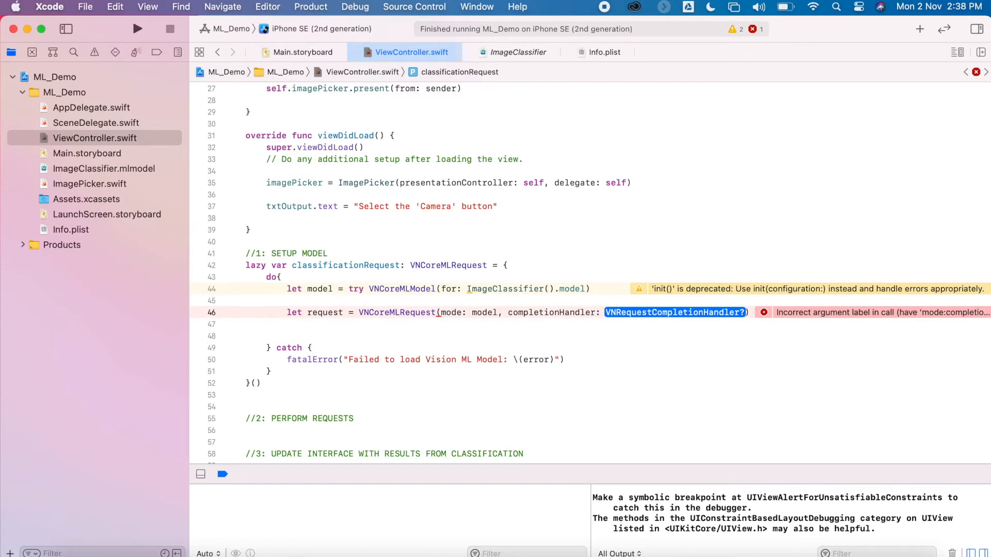
type("{ }")
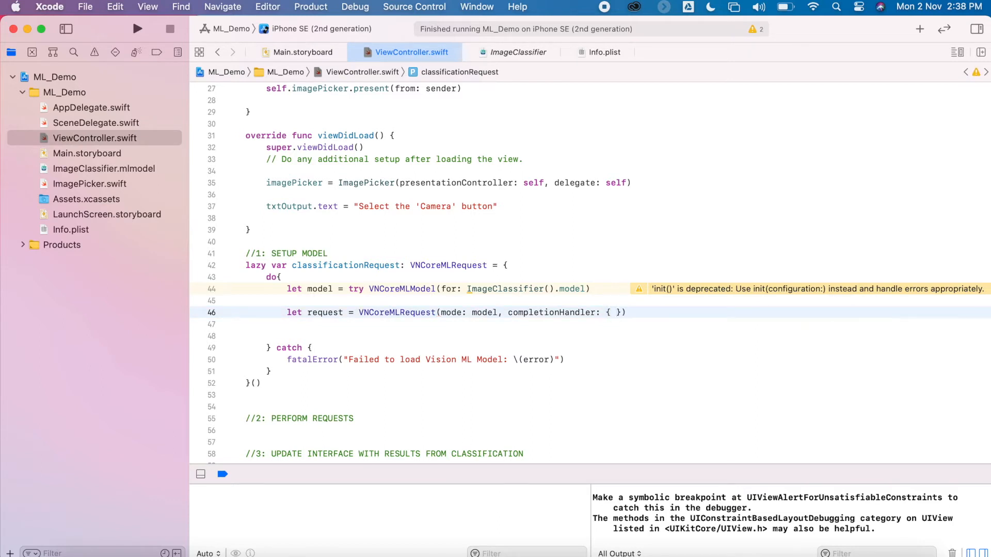
type("[weak self]")
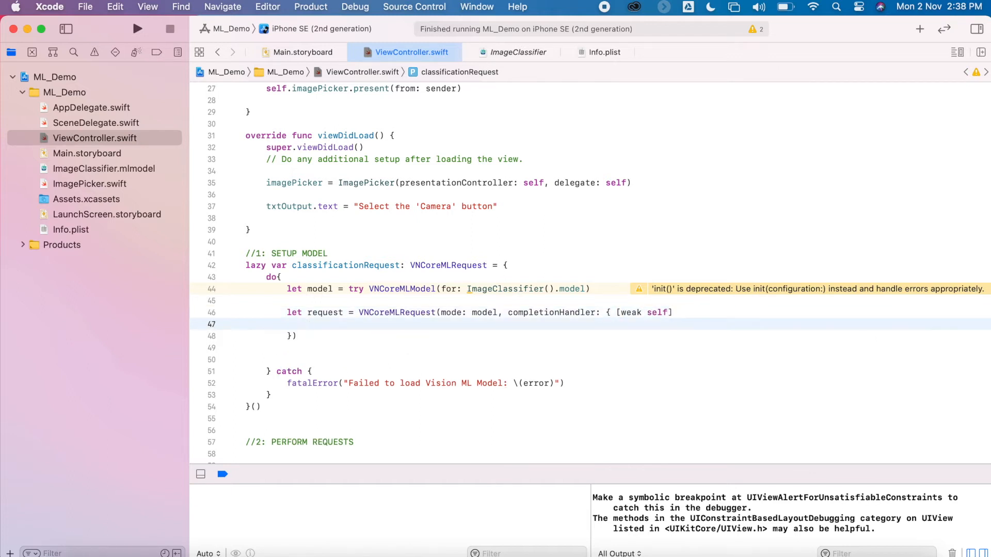
type("request")
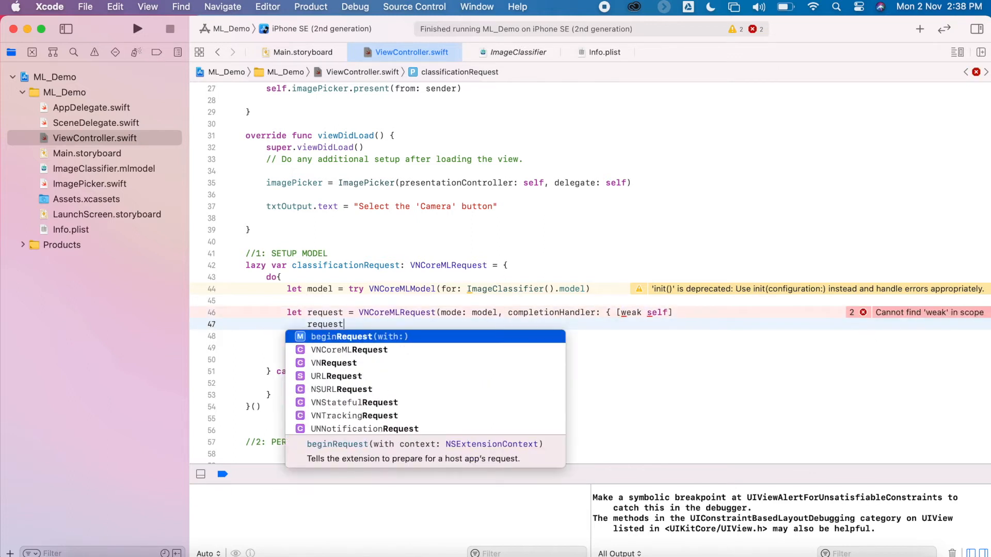
type(", error in")
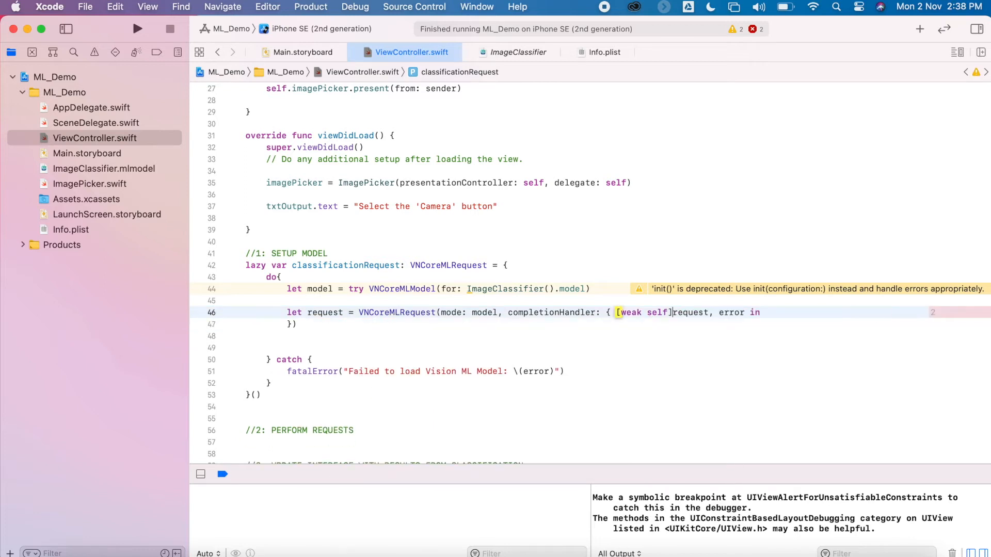
Step: Call self?.processClassifications(for: request, error: error) inside the completion handler
type("self")
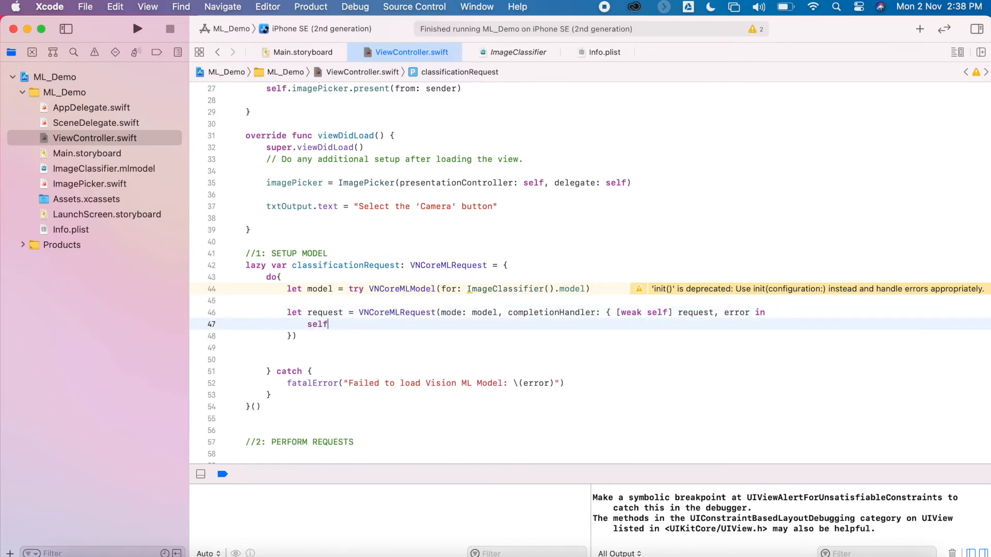
type("?.processClas")
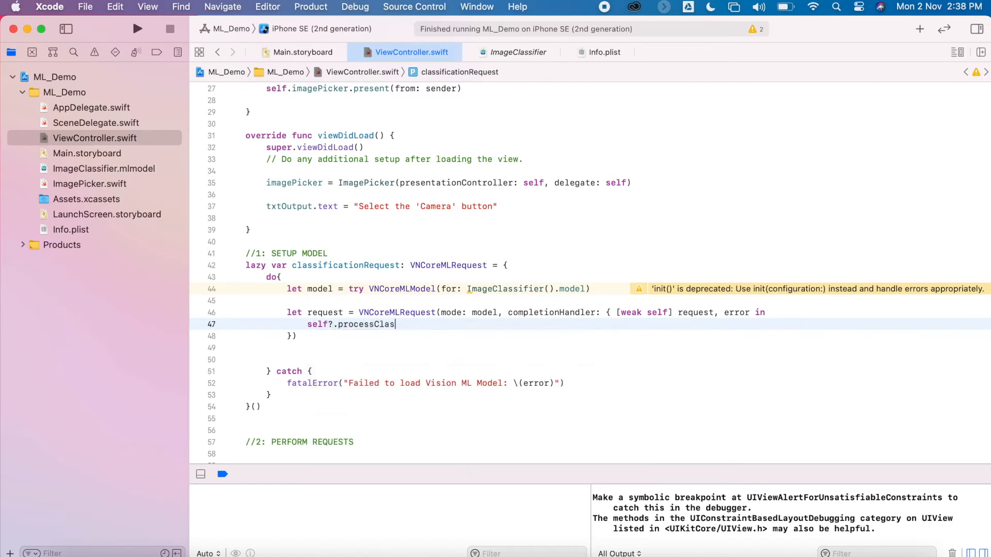
type("sifications(for:)")
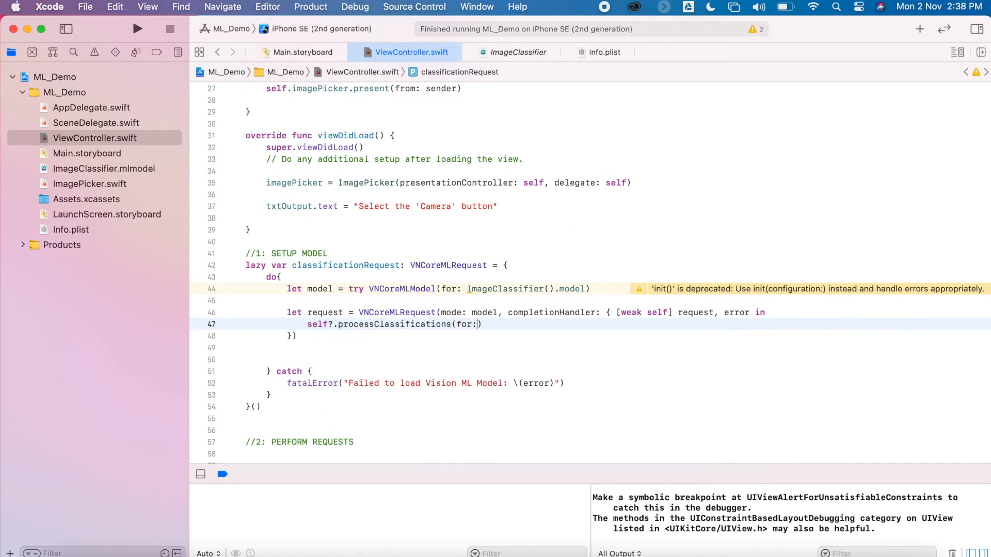
type("request, error: erro")
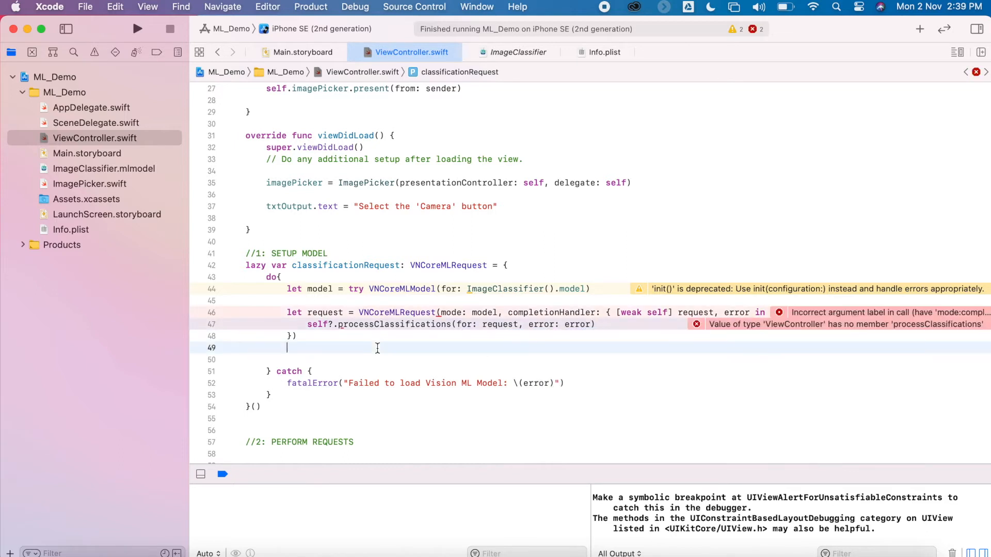
Step: Set request.imageCropAndScaleOption = .centerCrop and return the request from the closure
type("request.imageCropeAndScaleOption = .centerCrop")
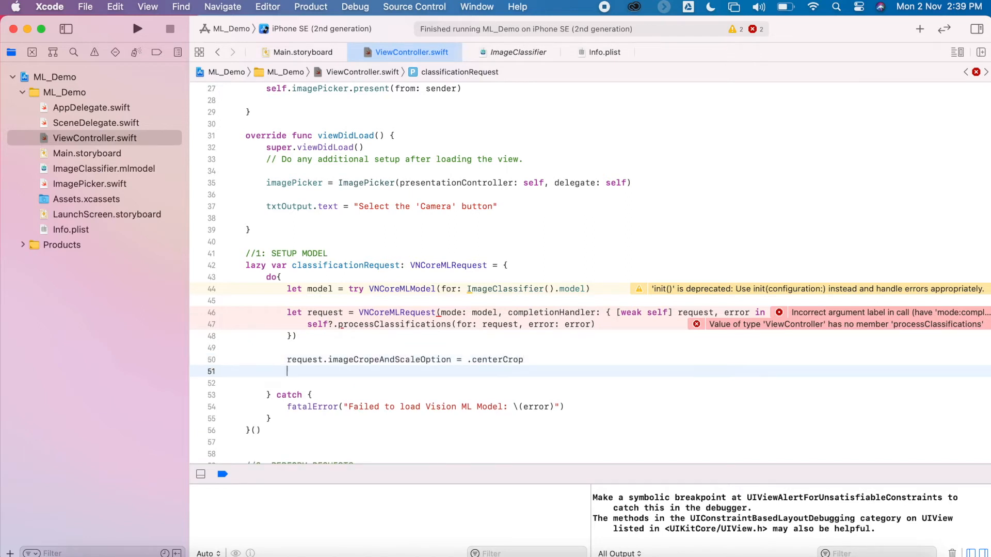
type("return request")
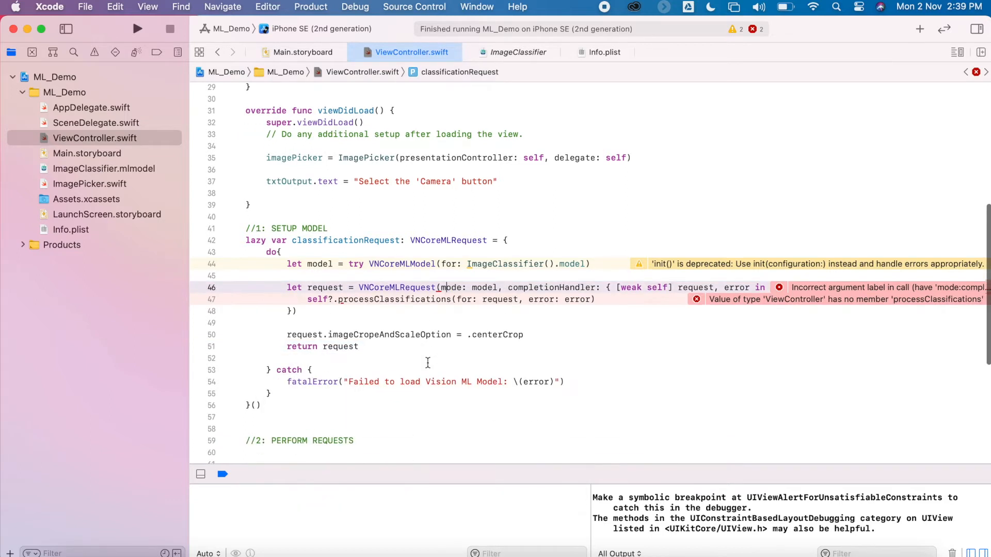
Step: Declare 'func updateClassifications(for image: UIImage){' under the PERFORM REQUESTS comment
scroll("down", 3)
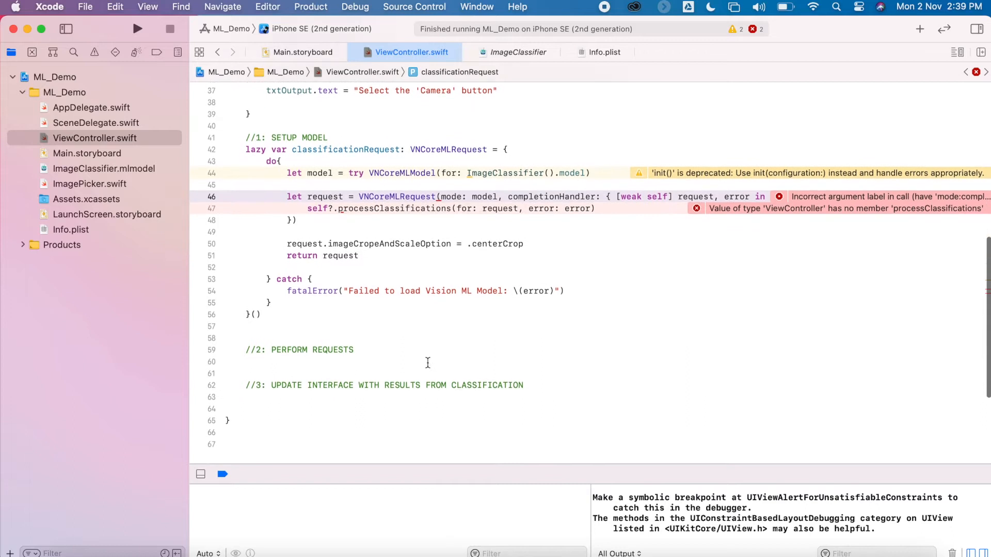
scroll("down", 3)
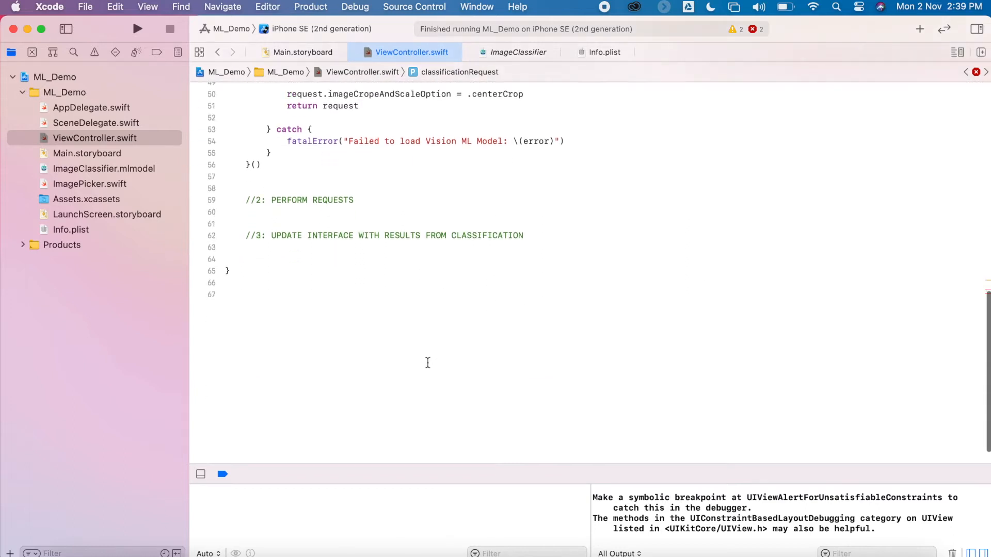
left_click(367, 213)
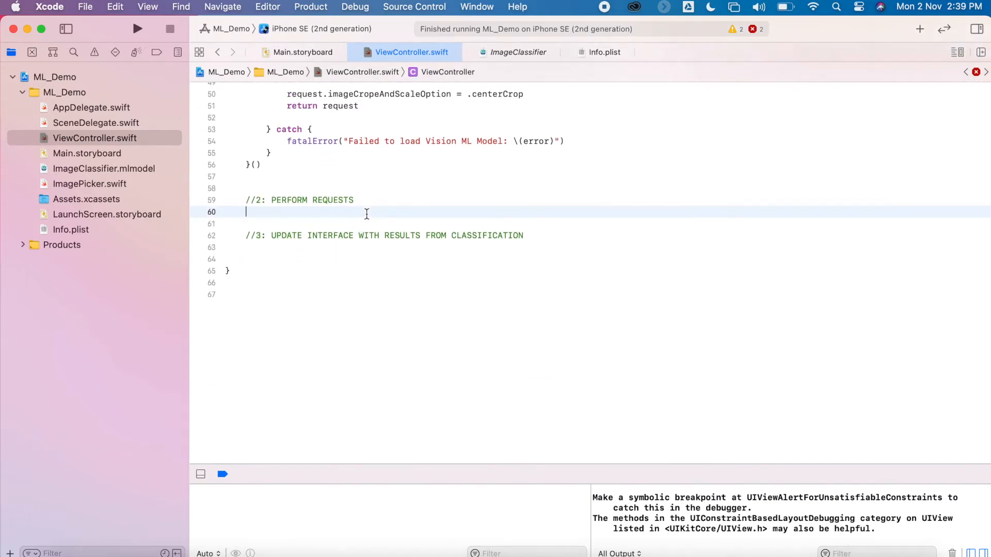
type("func update")
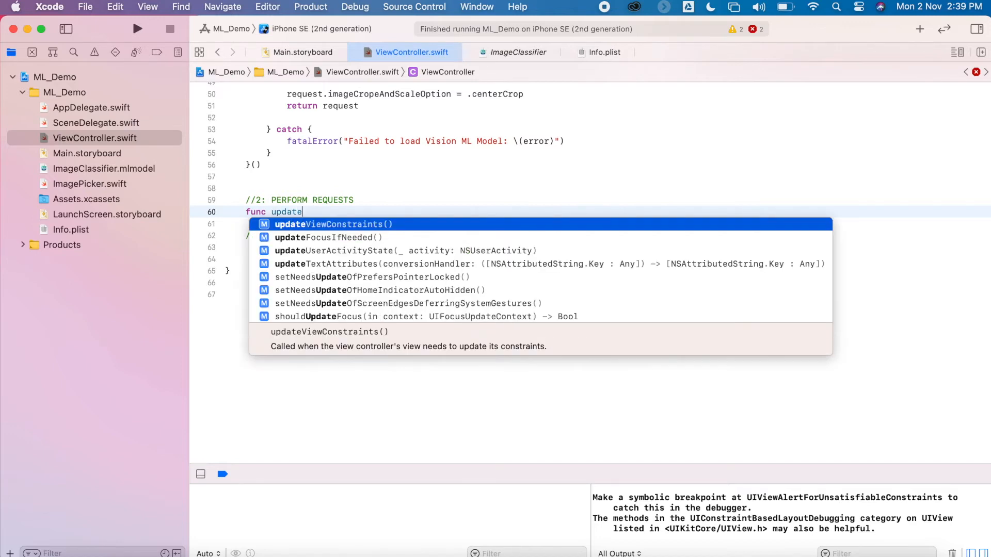
type("Classificationsn")
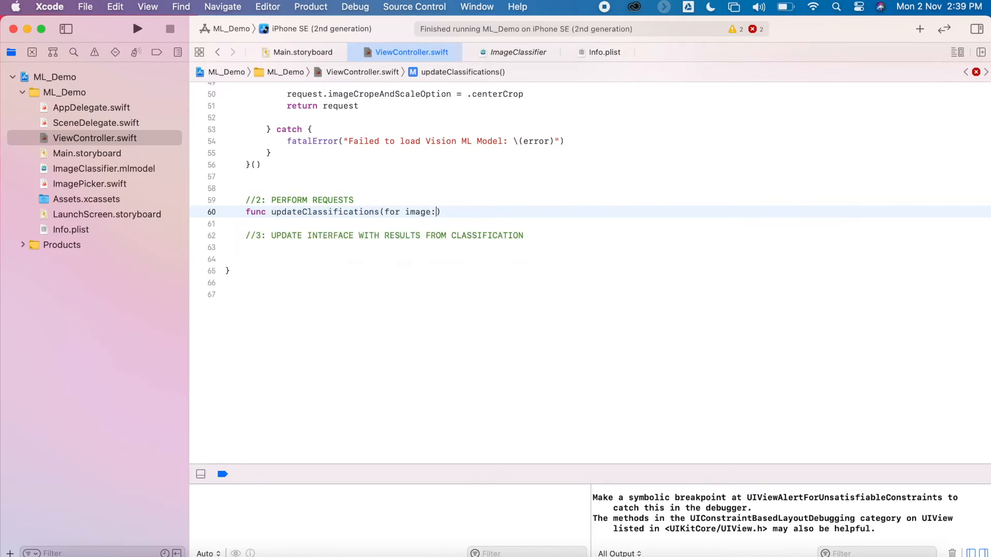
type("UIImage){")
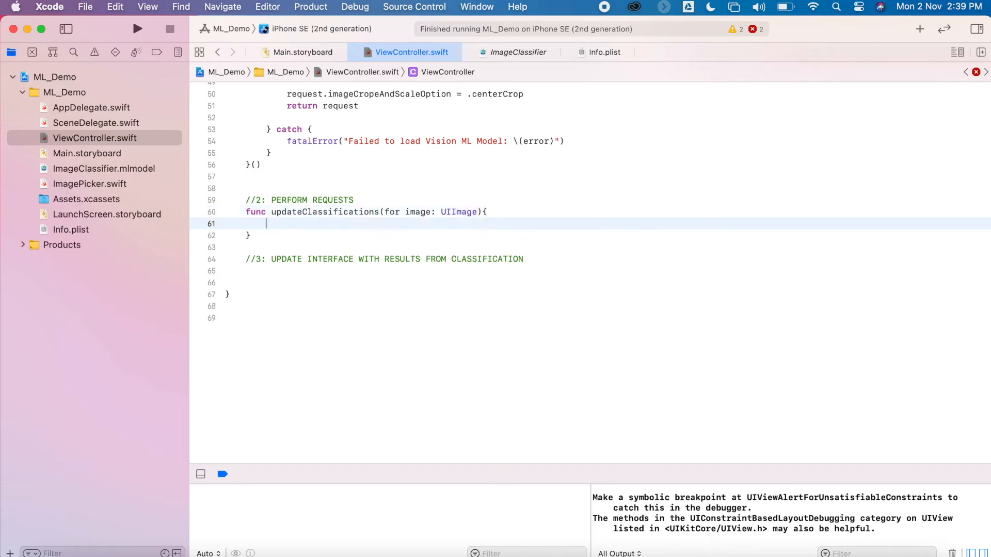
Step: Set txtOutput.text = "Classifying...." and start a //convert comment
type("txtOutput.text =")
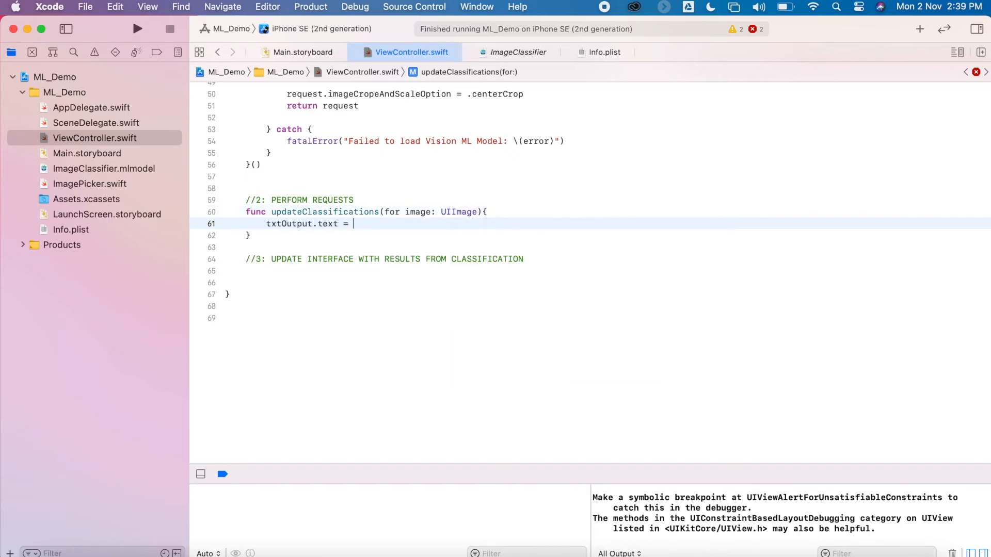
type("\"Classifying....\"")
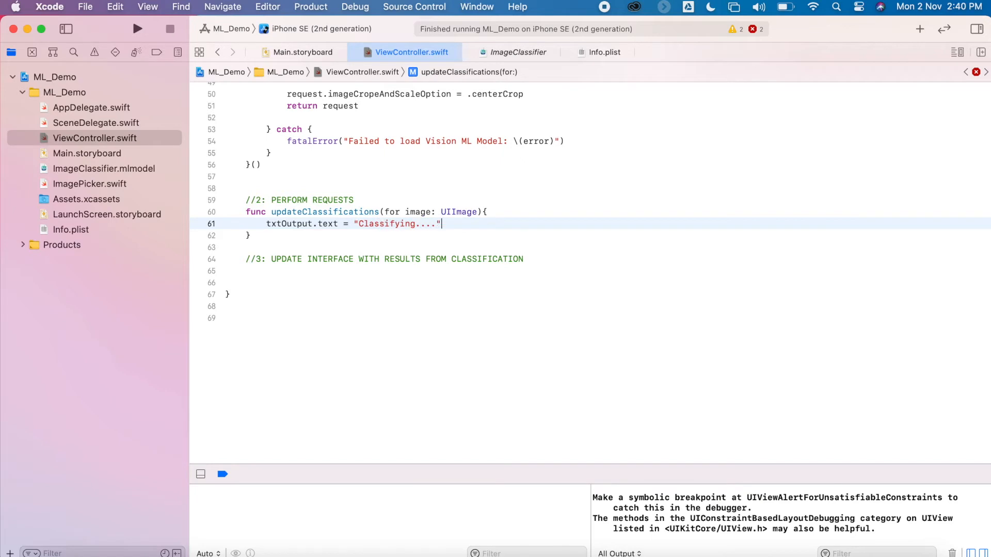
type("//convert")
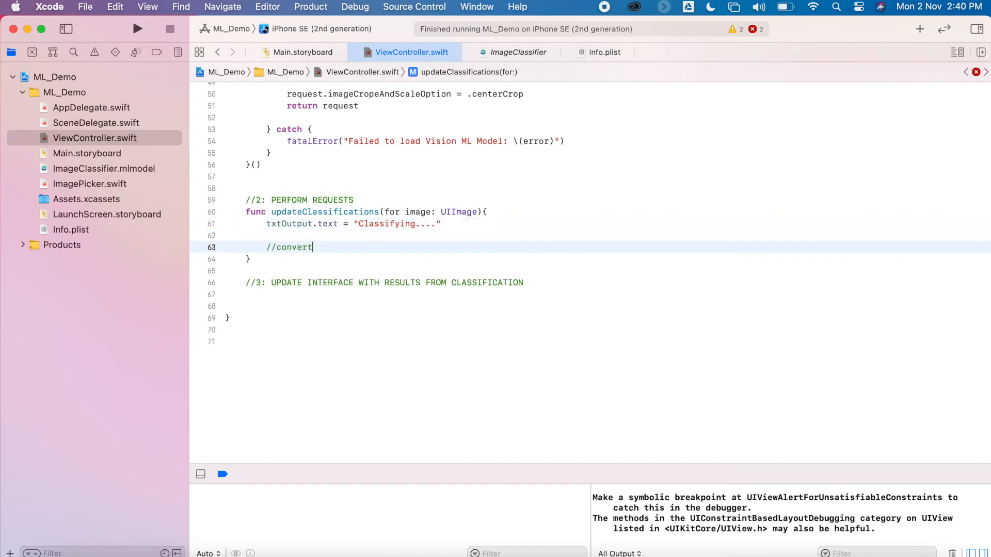
Step: Convert the UIImage to a CIImage and create a VNImageRequestHandler(ciImage: ciImage, orientation: .up)
type("UIImage to CIImage so it can be processed")
type("let ciImage = CIImage(image: image)!")
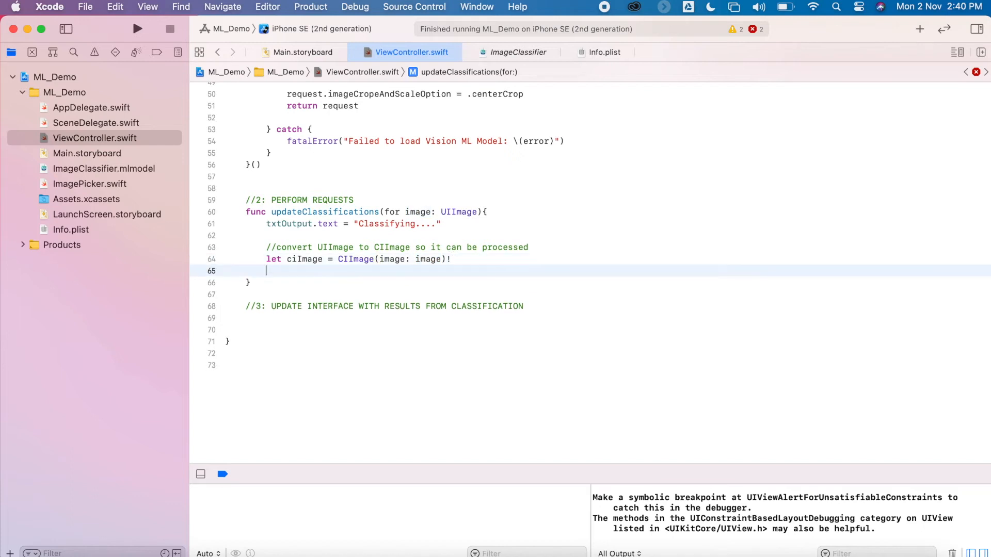
type("let handler =")
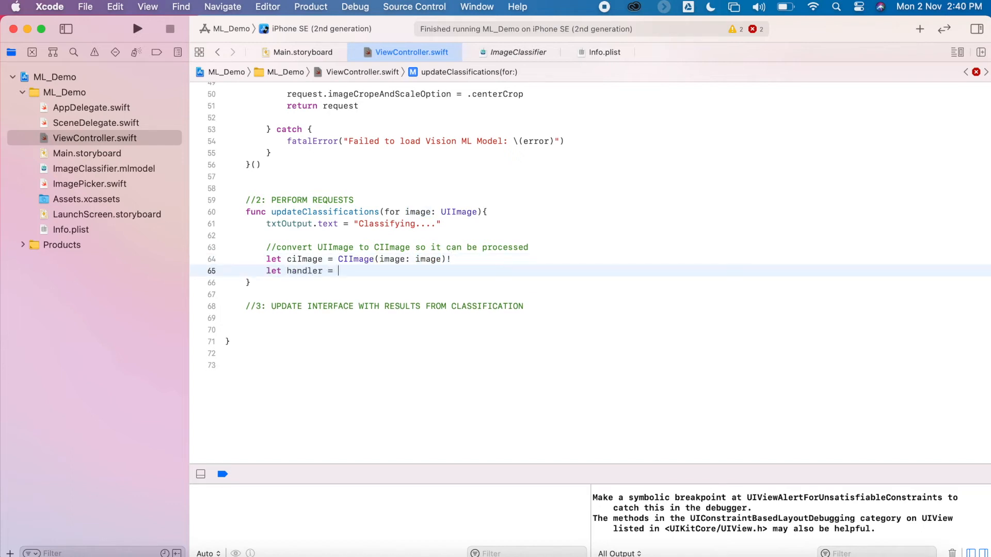
type("VNImageRequestHandler")
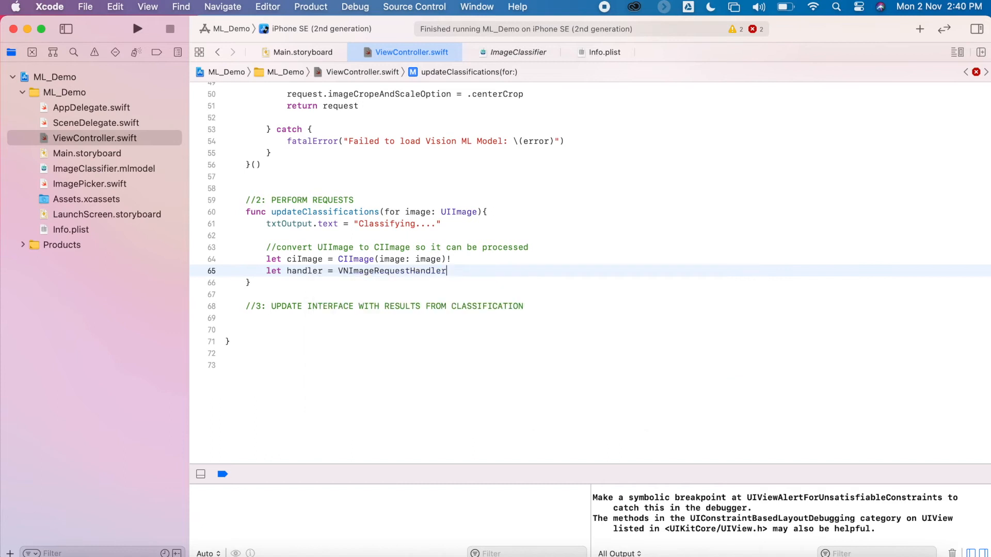
type("(ci)")
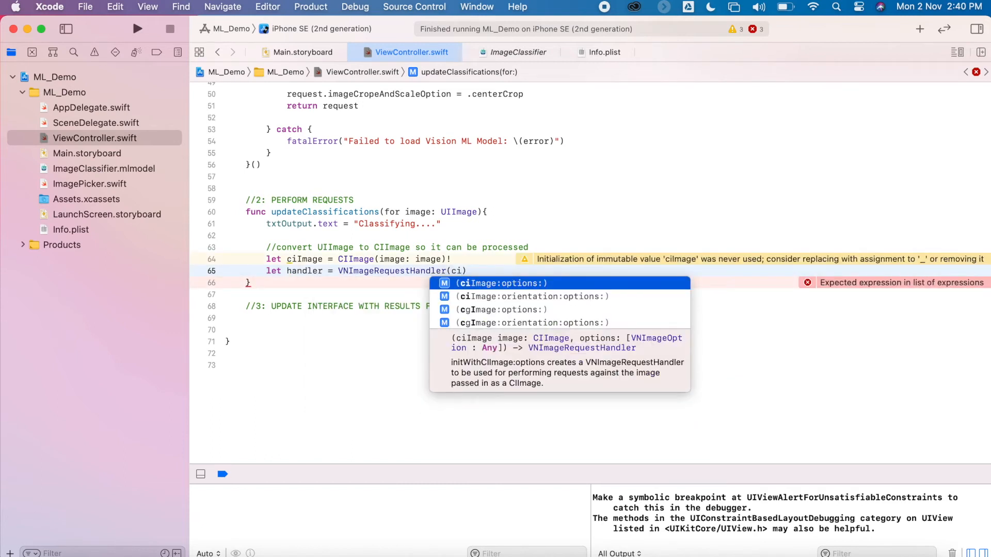
type("ciImage: ciImage, orientation: CGImagePropertyOrientation")
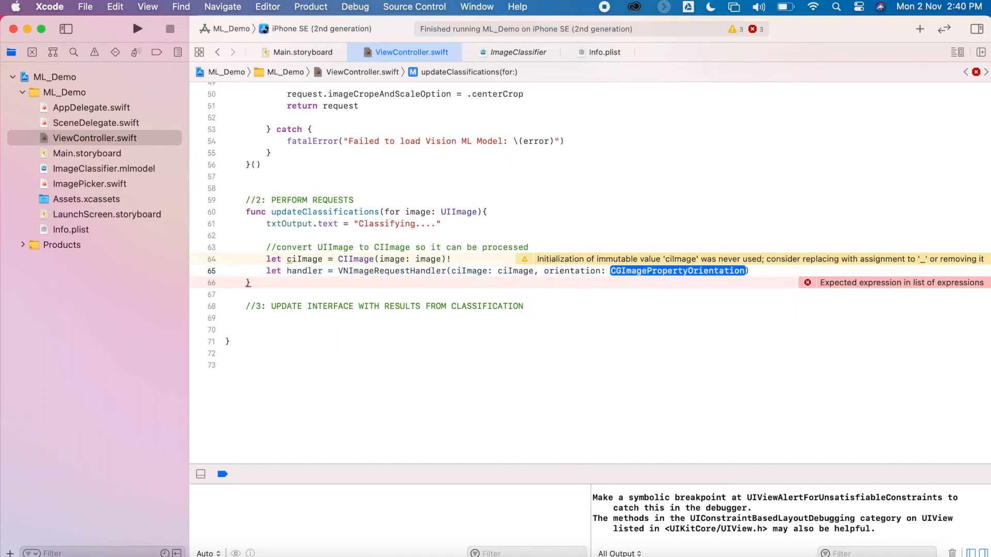
type(".up)")
type("do{")
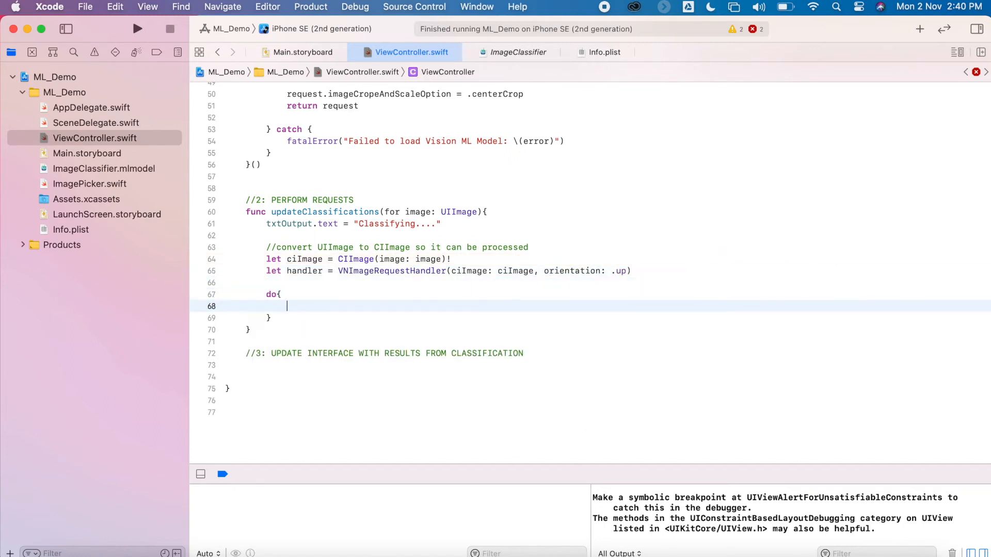
Step: Add a catch that prints the classification failure with error.localizedDescription
type("} catch {")
type("print(\"Failed to perform classification")
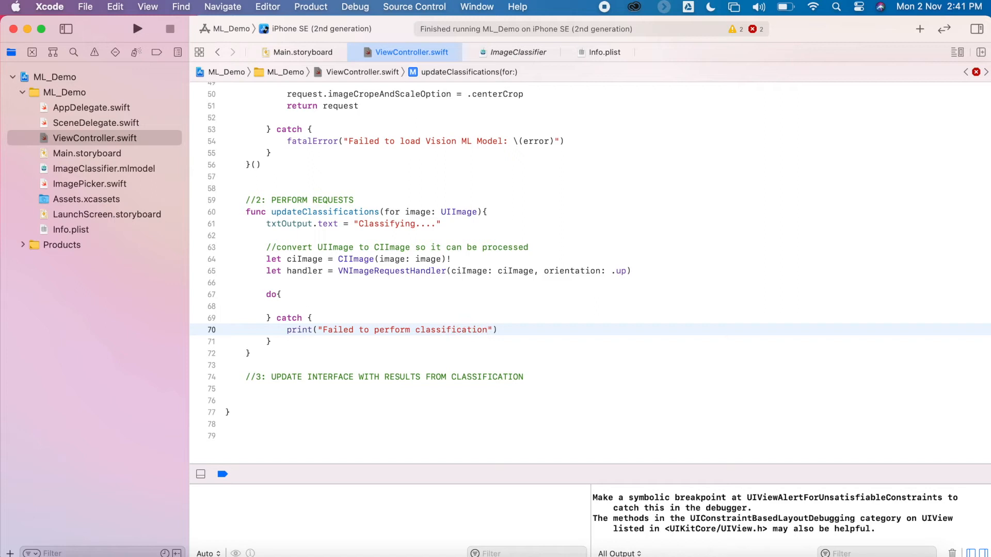
type("\\n\\(")
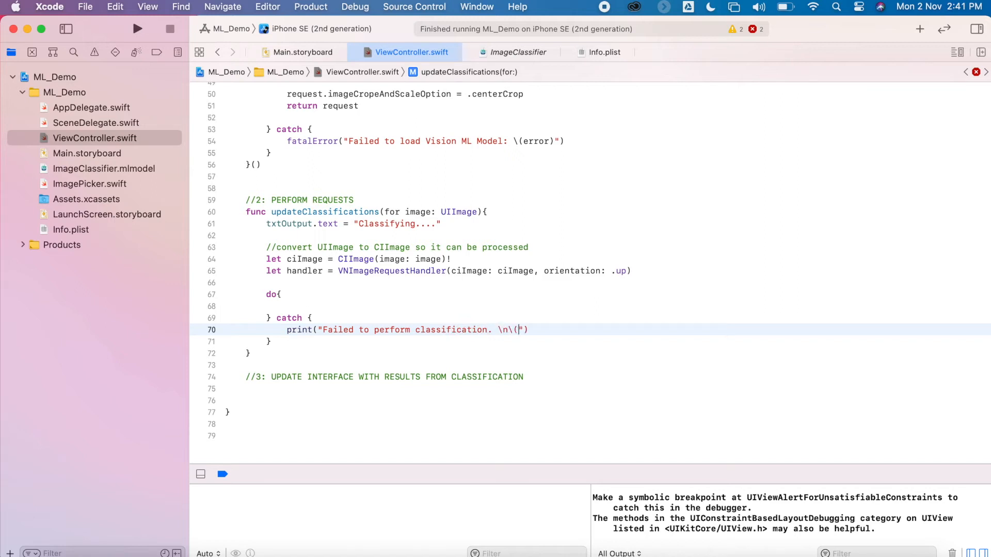
type("error.loca")
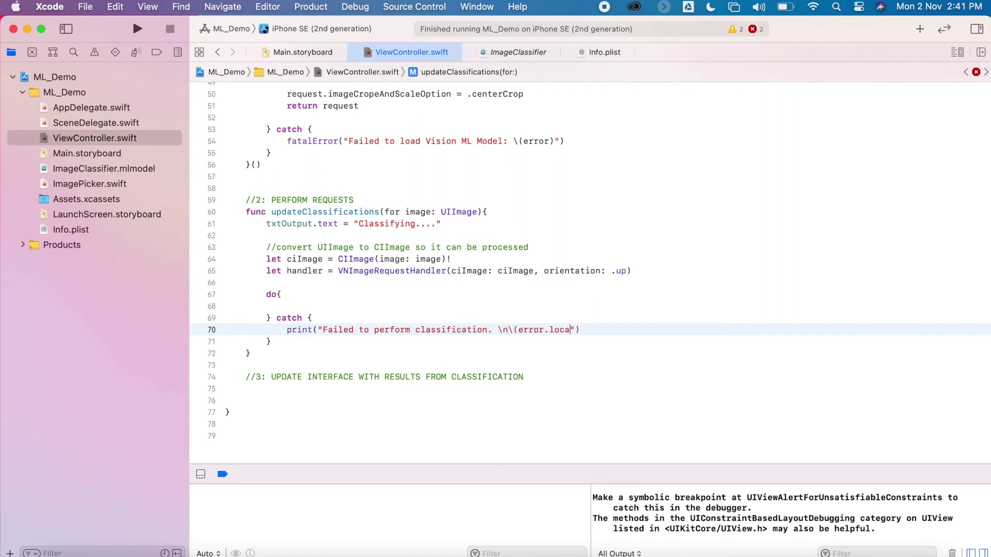
type("lizedDe")
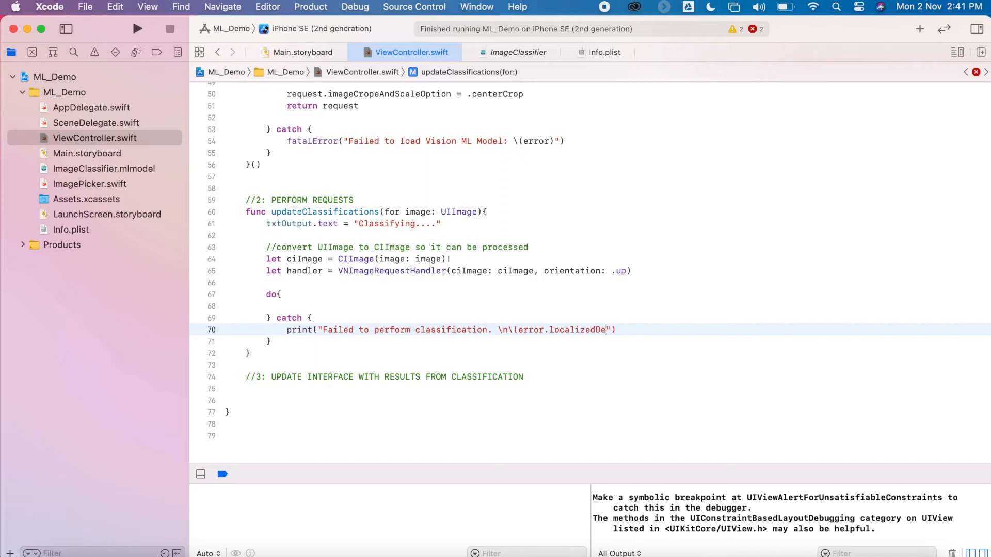
type("scription")
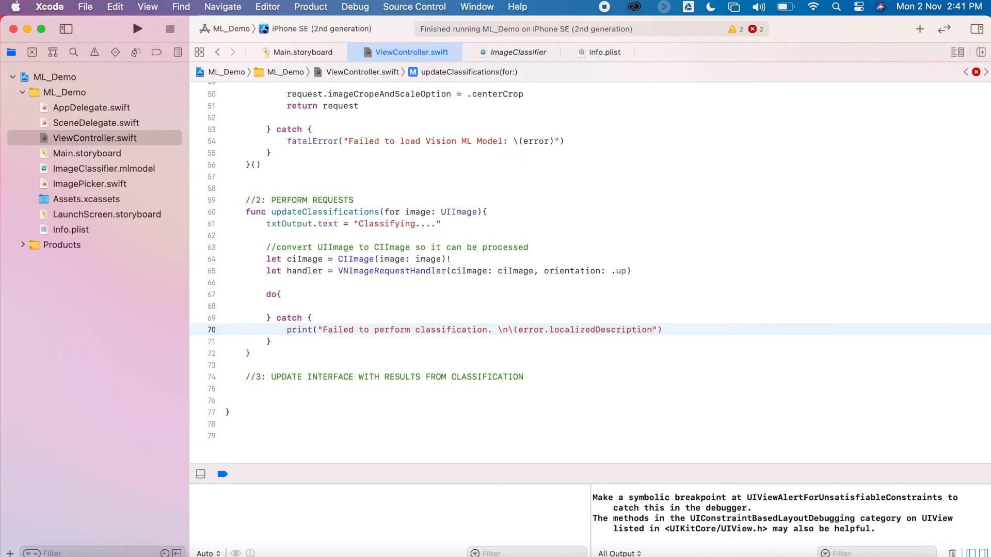
Step: Perform 'try handler.perform([self.classificationRequest])' inside the do block
type("try handler.perform([")
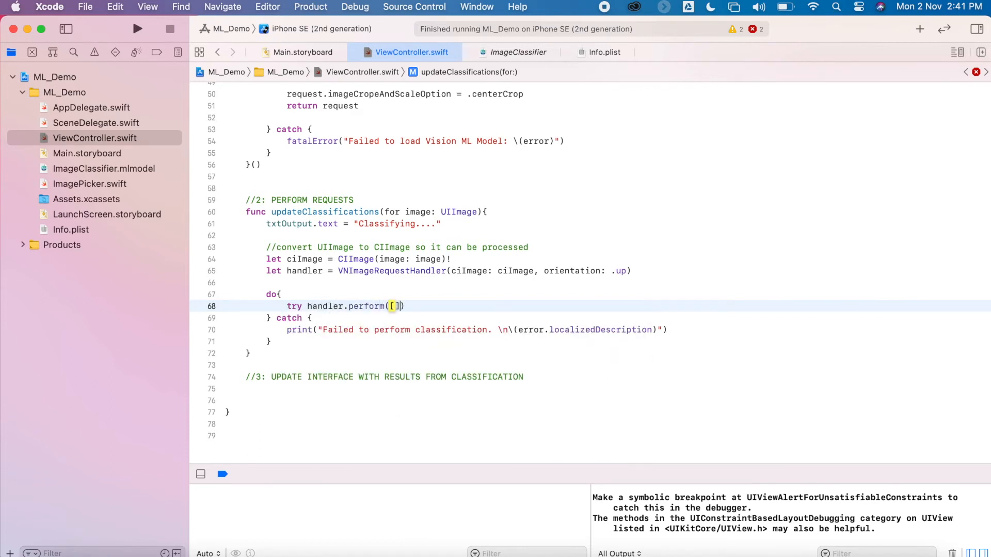
type("self.classificationRequest")
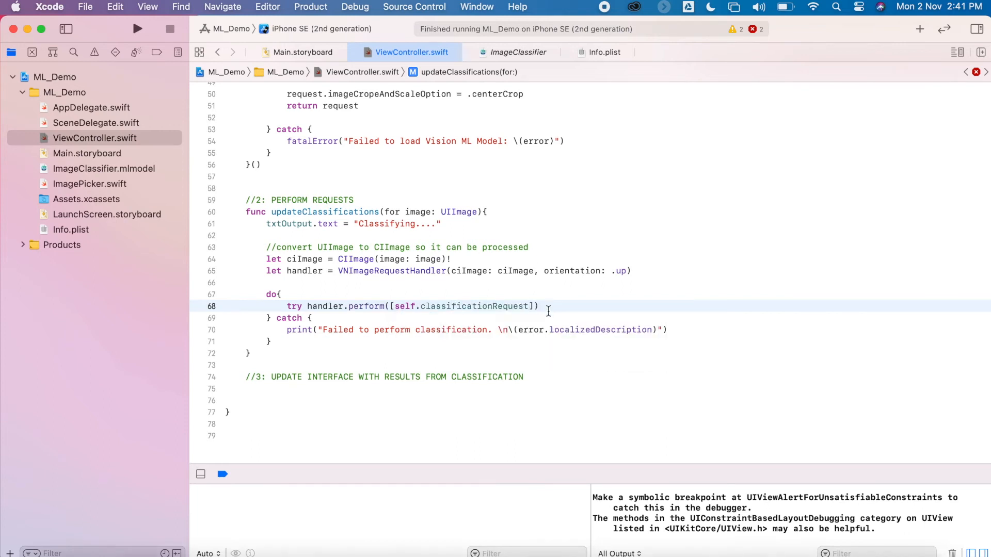
scroll("down", 3)
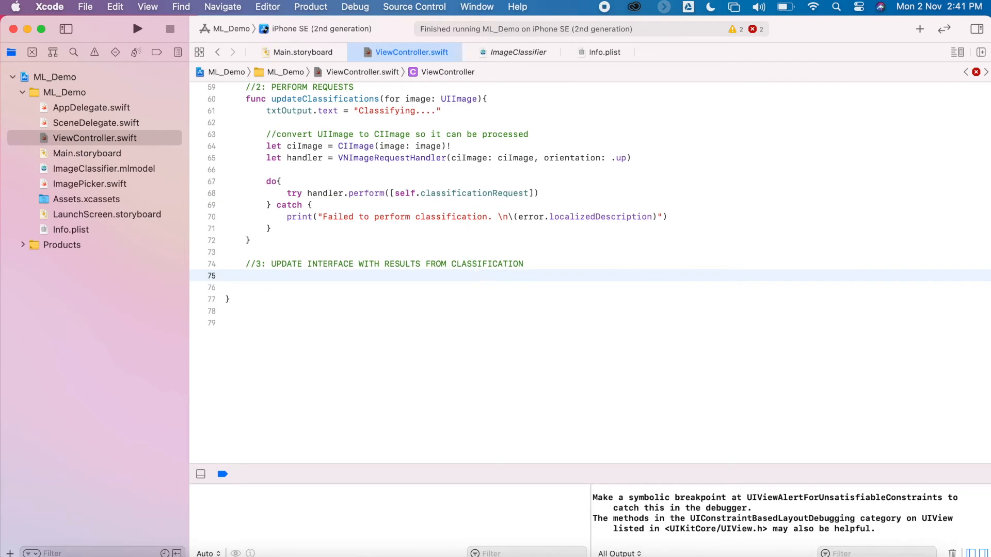
Step: Declare 'func processClassifications(for request: VNRequest, error: Error?)'
type("func processClas")
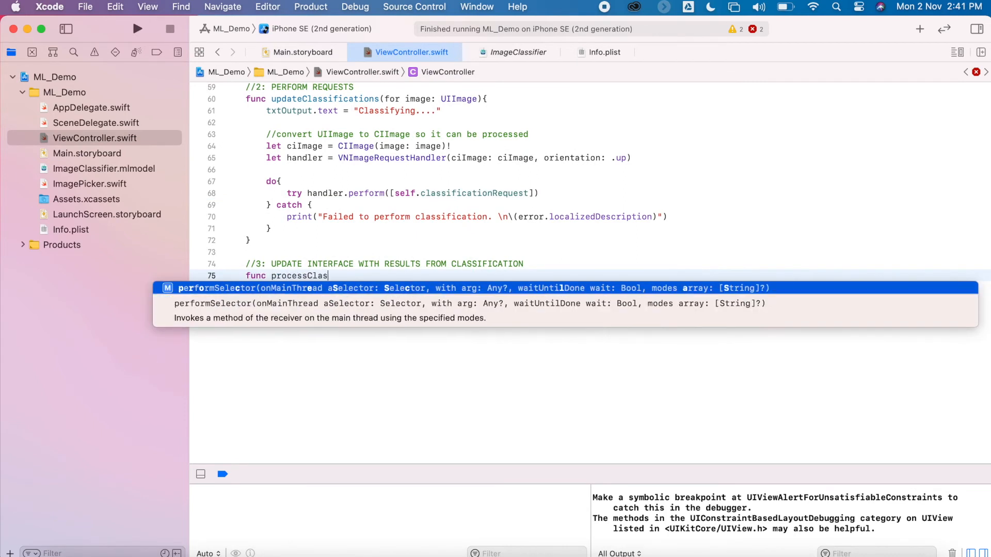
type("sifications(")
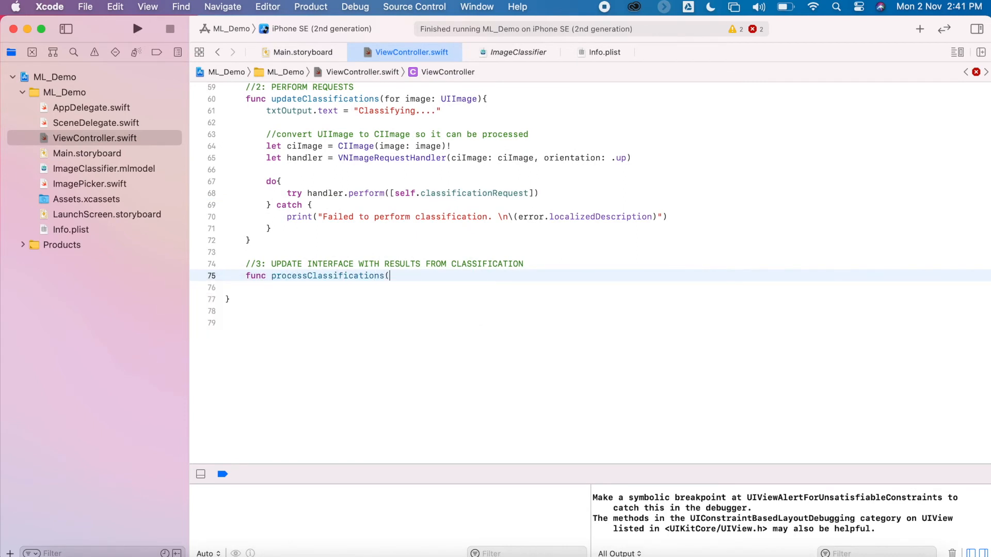
type("for request: VN")
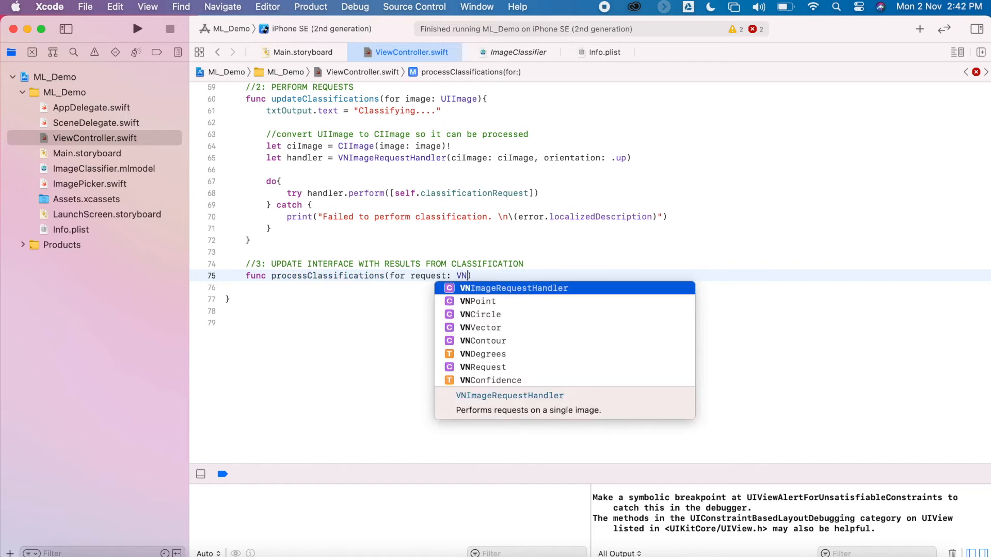
type("Request, er")
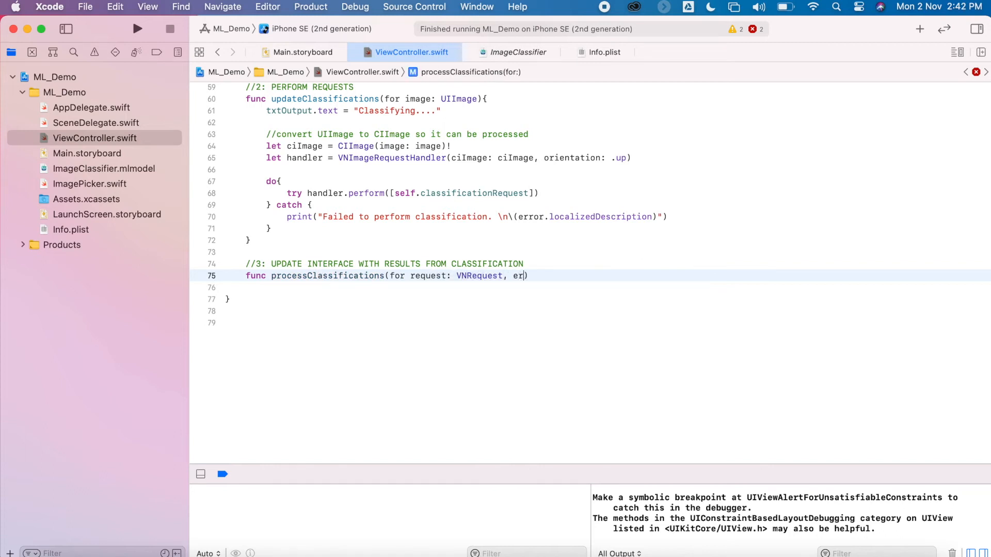
type("ror: Error?")
left_click(608, 287)
type("let classif")
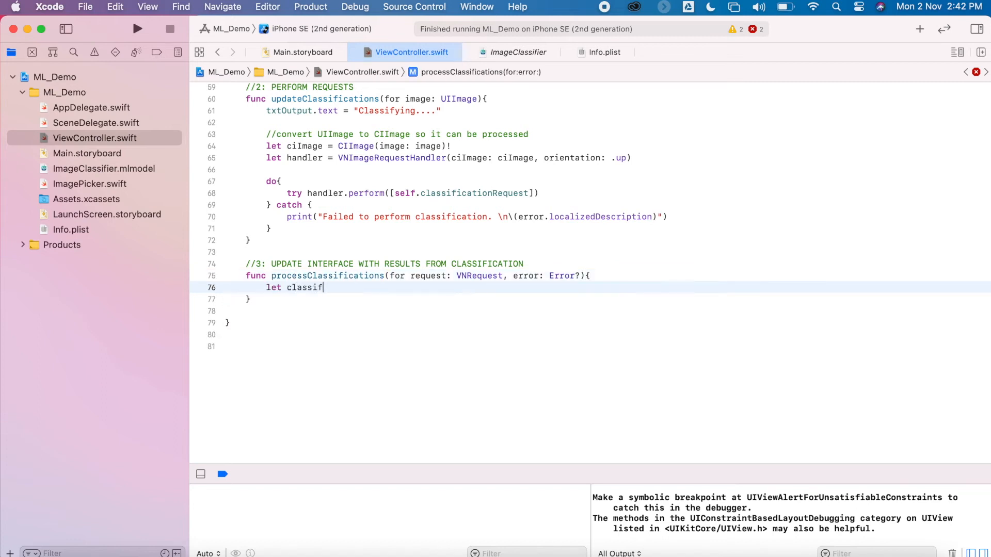
Step: Cast request.results to [VNClassificationObservation] and show "Nothing recognized." when the array is empty
type("ications = reques")
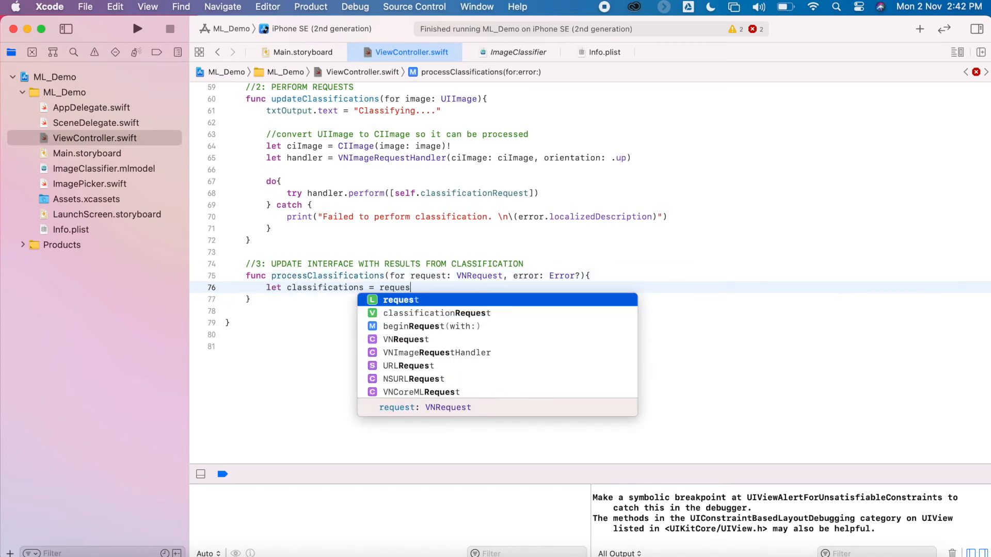
type("t.results as!")
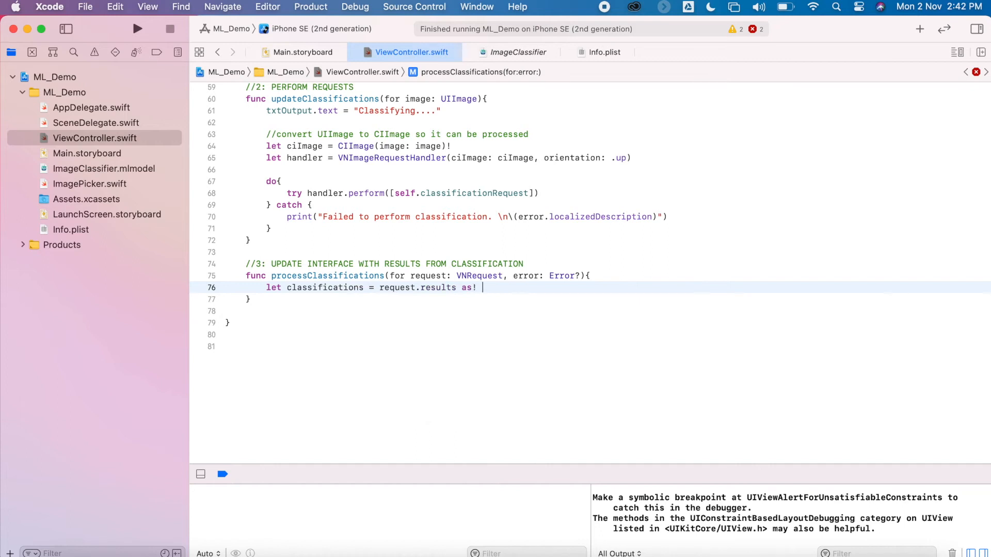
type("[VNC]")
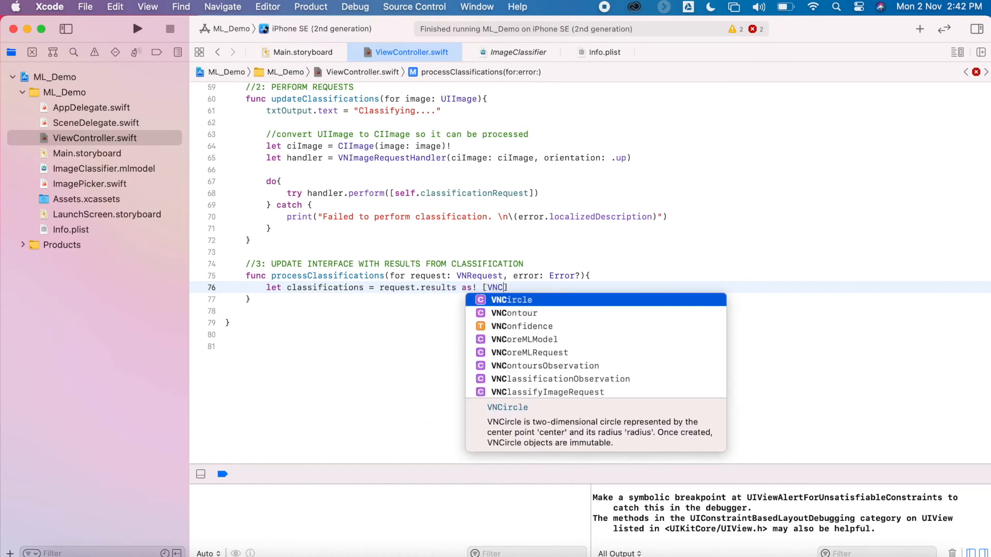
left_click(560, 379)
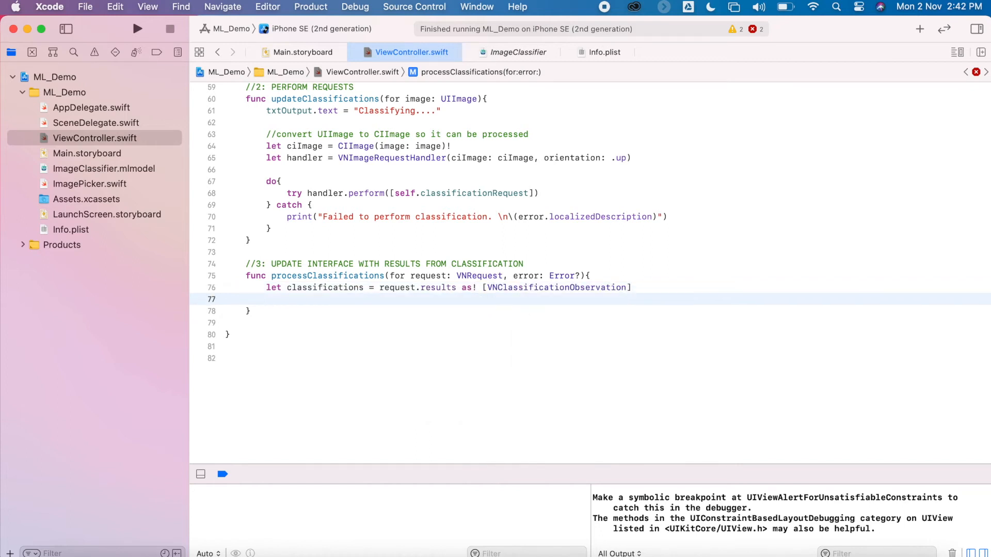
type("if classifications")
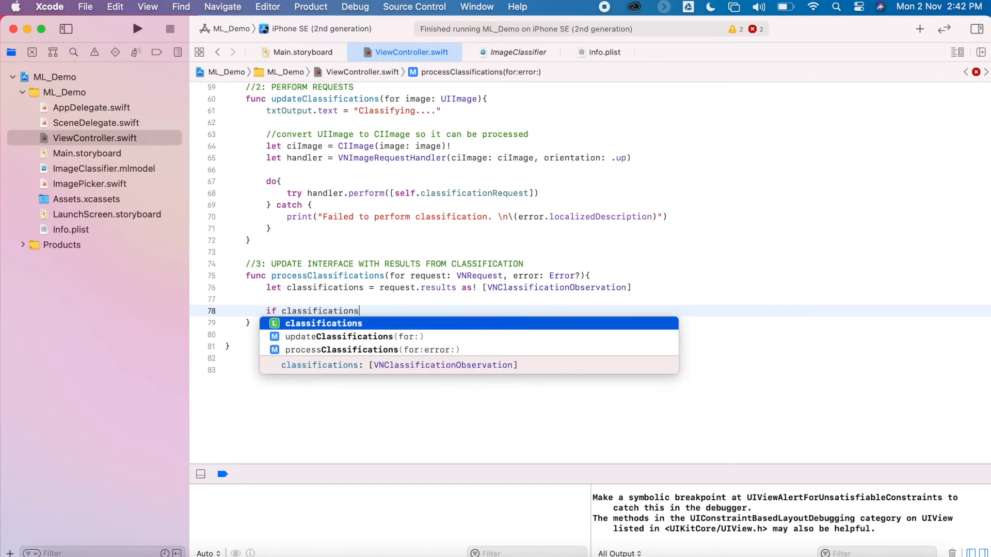
type(".isEmpty{")
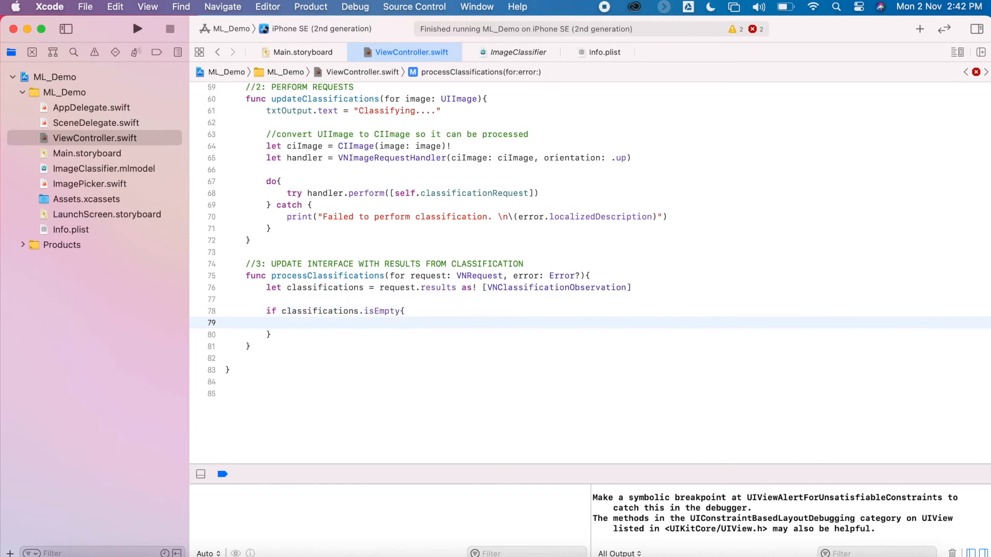
type("txtOutput.text = \"Nothing re")
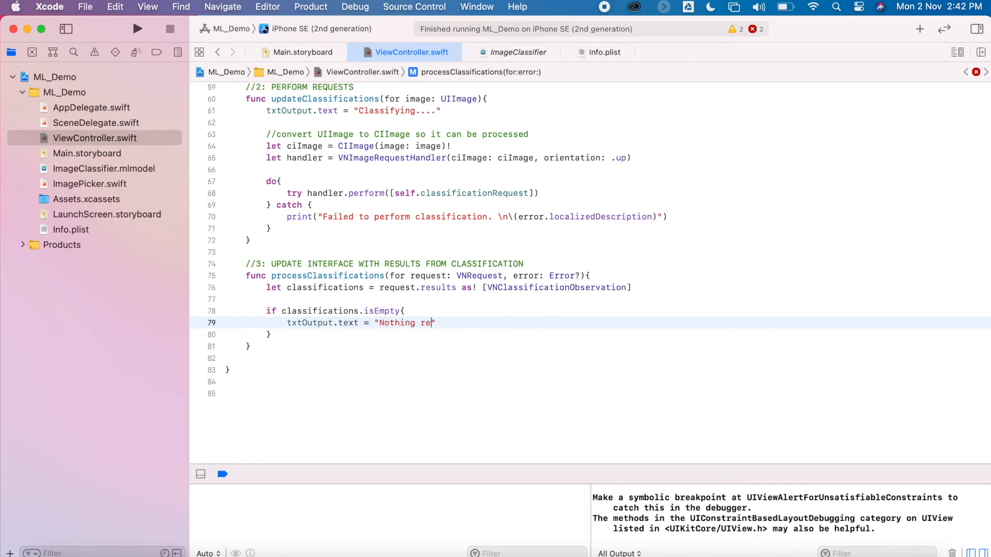
type("cognized.\"")
type("let confi")
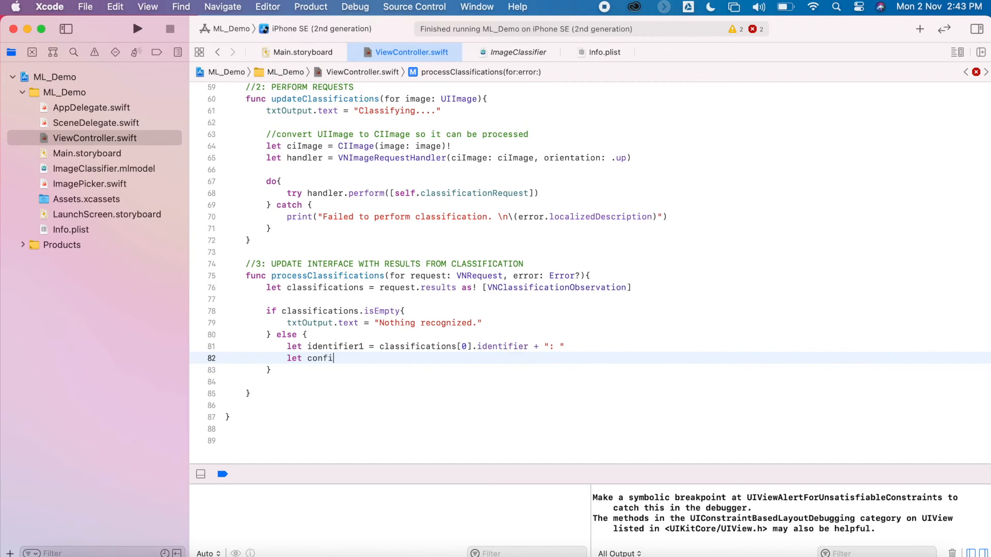
Step: Build identifier and rounded confidence strings for the top two results and assign them to txtOutput.text
type("dence1 = String(classifications[0")
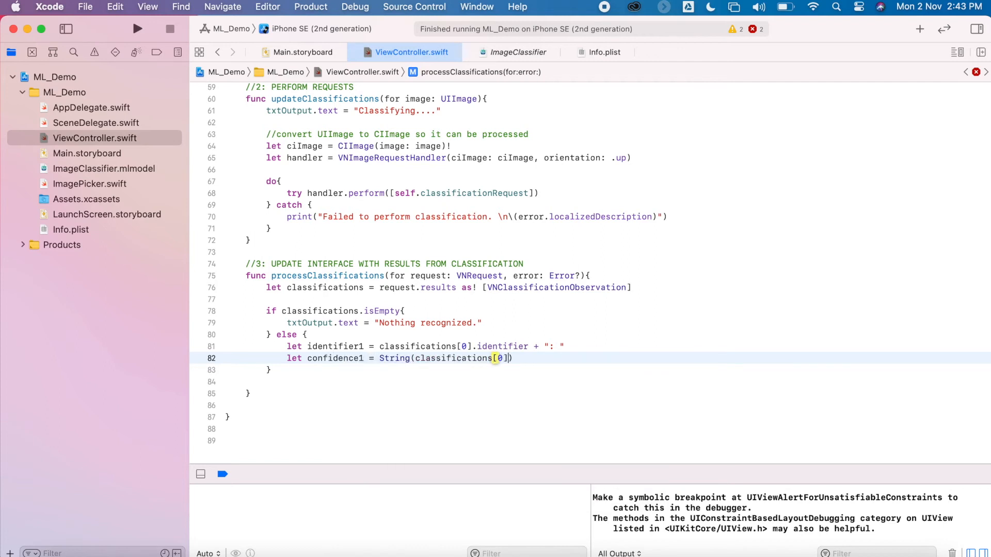
type(".confidence.rounded(")
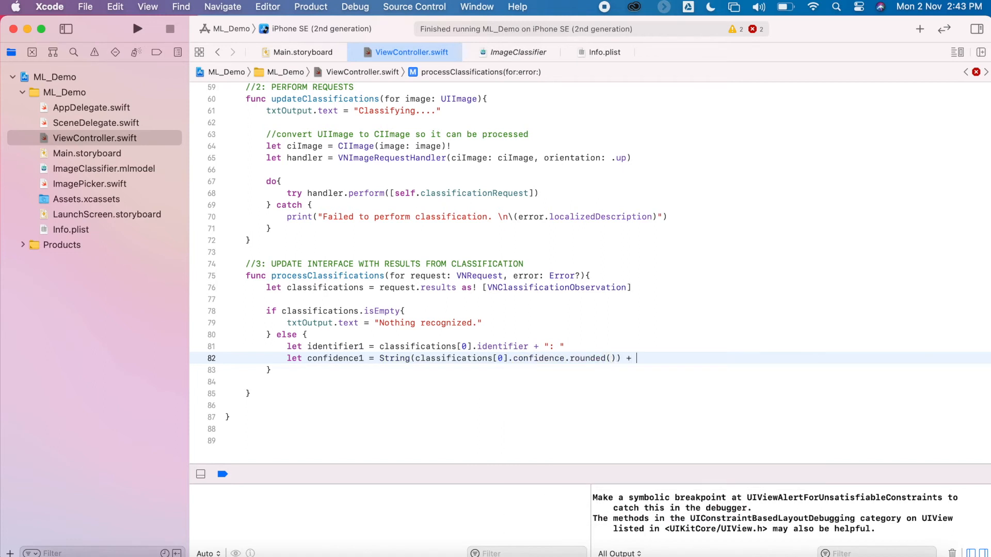
type("\"\\n\"")
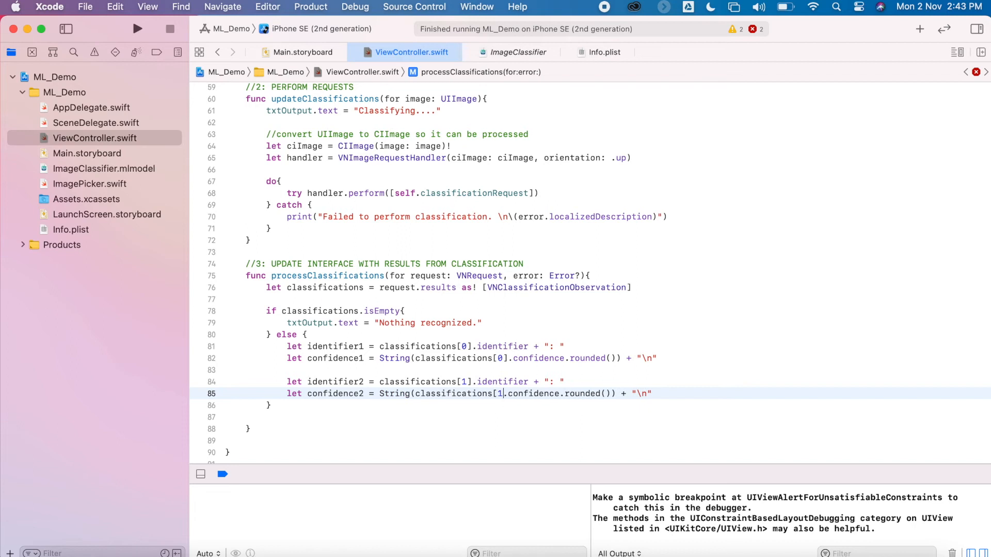
type("txtOutput.text = \"Classification\"")
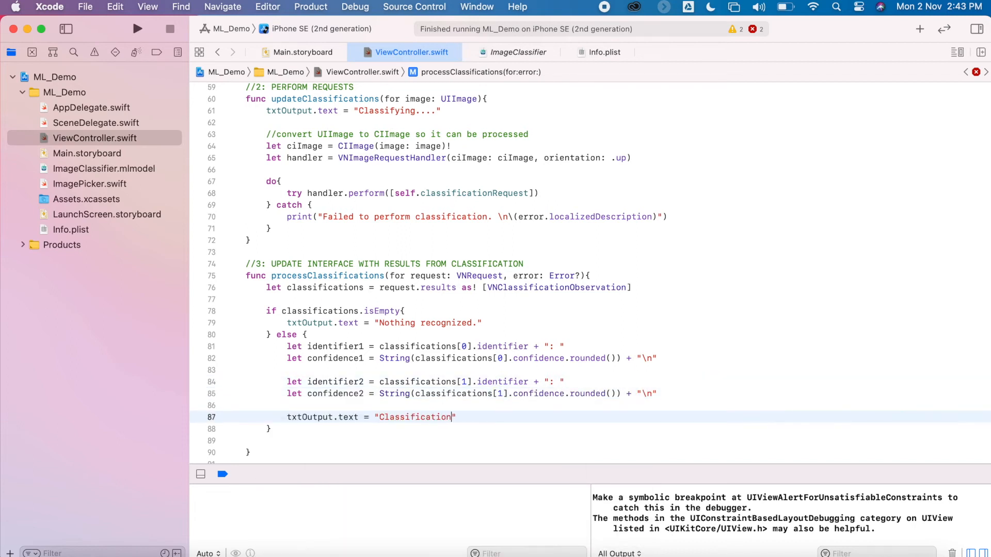
type(": \\n")
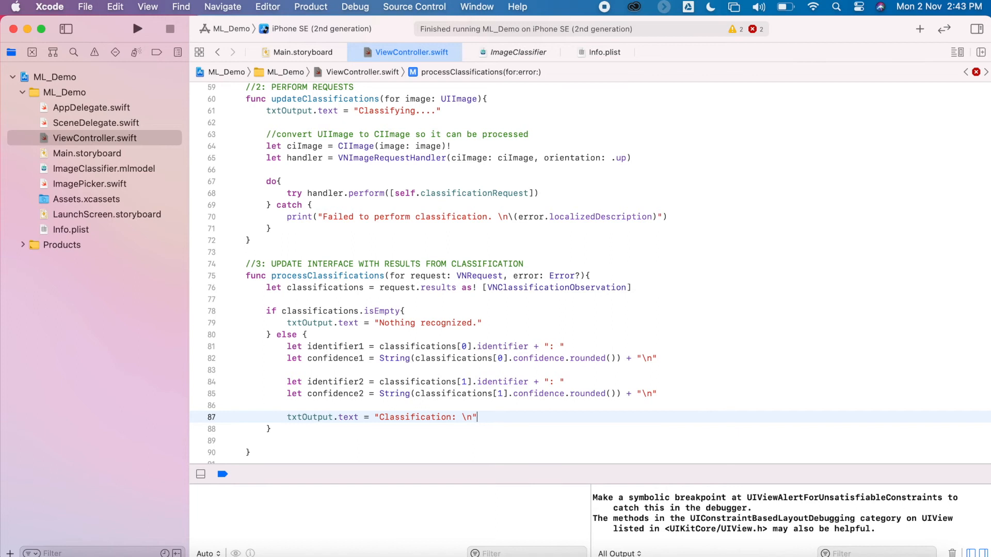
type("+ identifier1 + confidence1 + in")
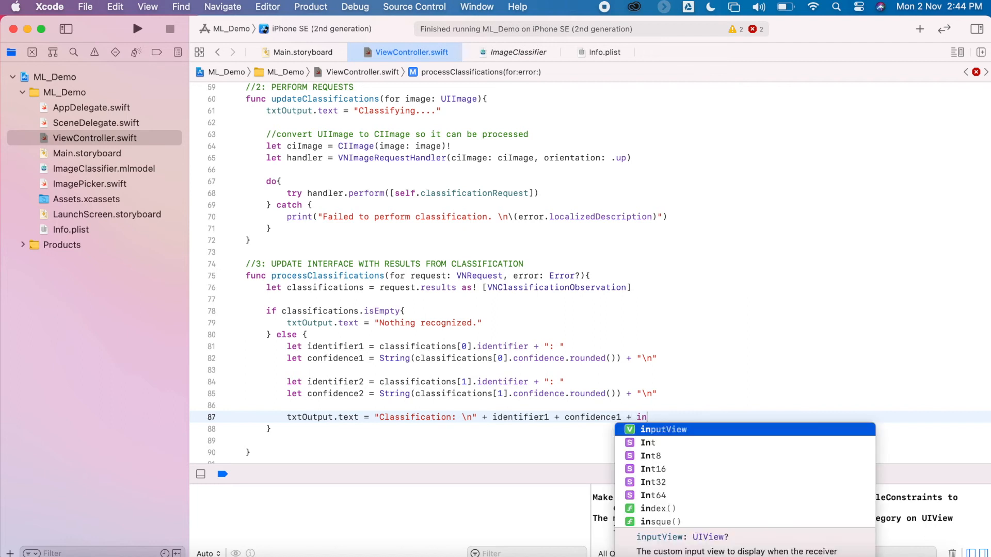
type("dentifier2 + confidence2")
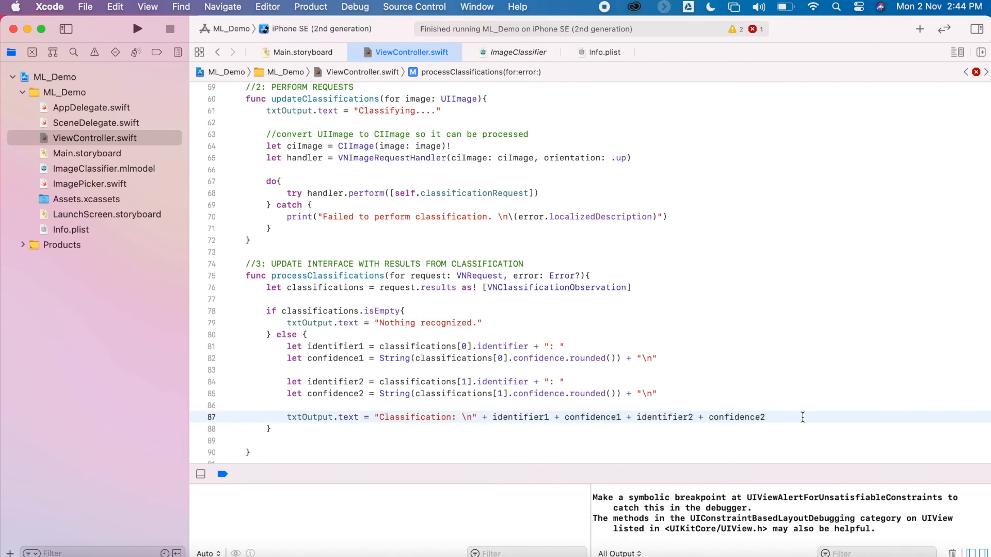
Step: Wrap self.imagePicker.present(from: sender) in btnCamera inside 'if imageView.image == nil { }'
scroll("down", 3)
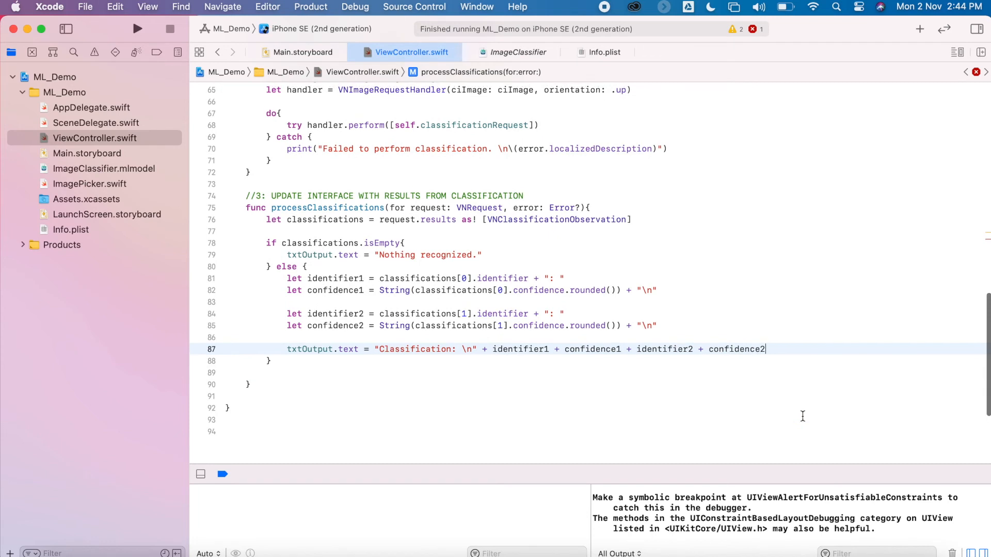
scroll("up", 3)
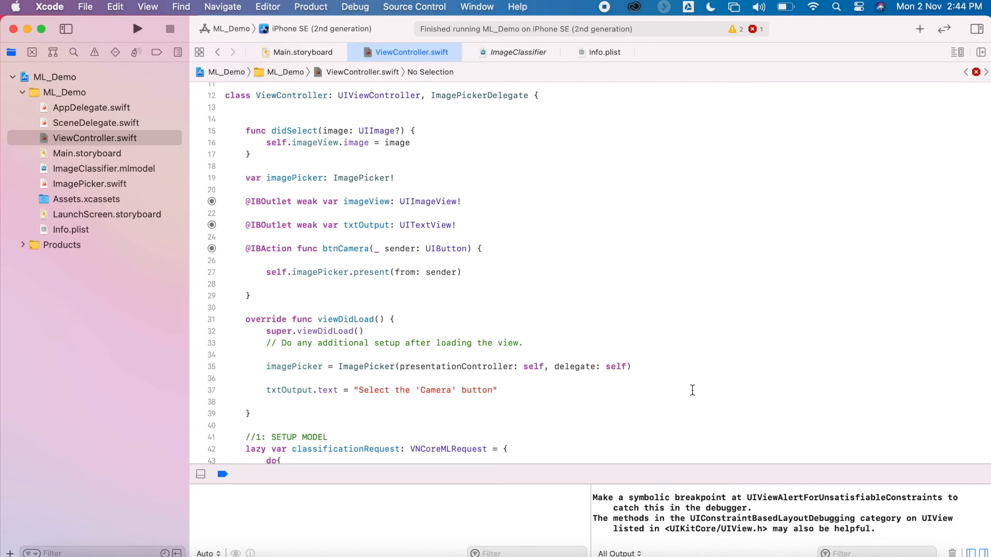
mouse_move(442, 387)
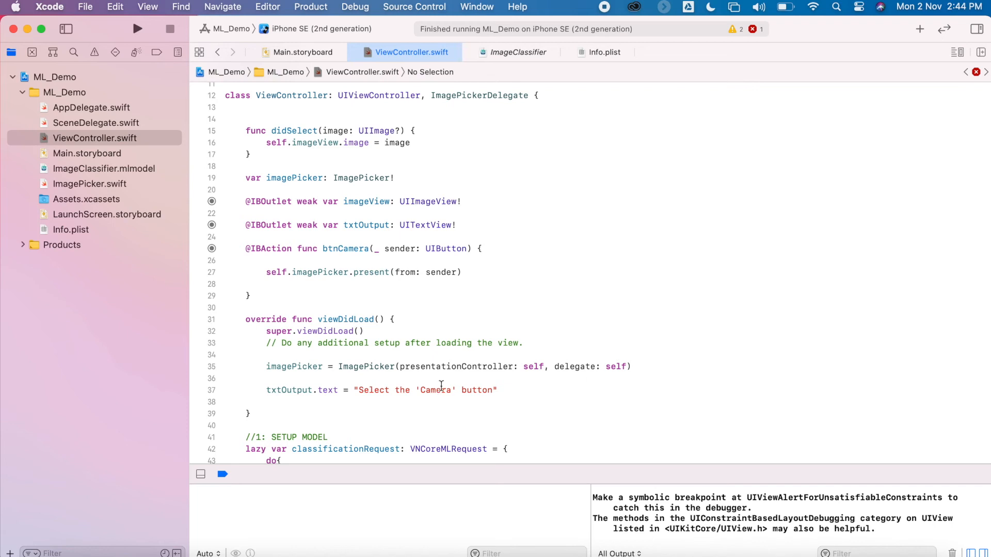
scroll("down", 3)
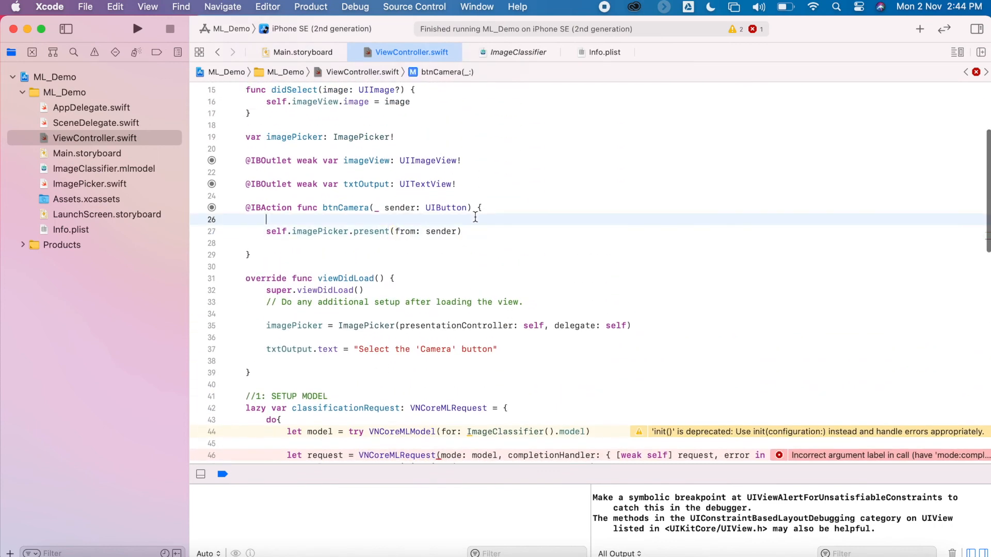
type("if imageView.image")
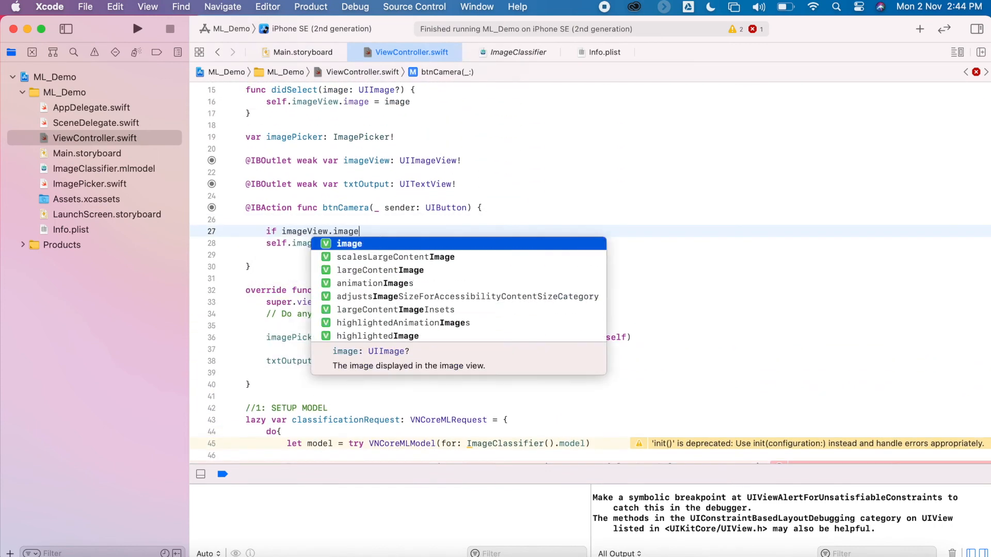
type("== nil{")
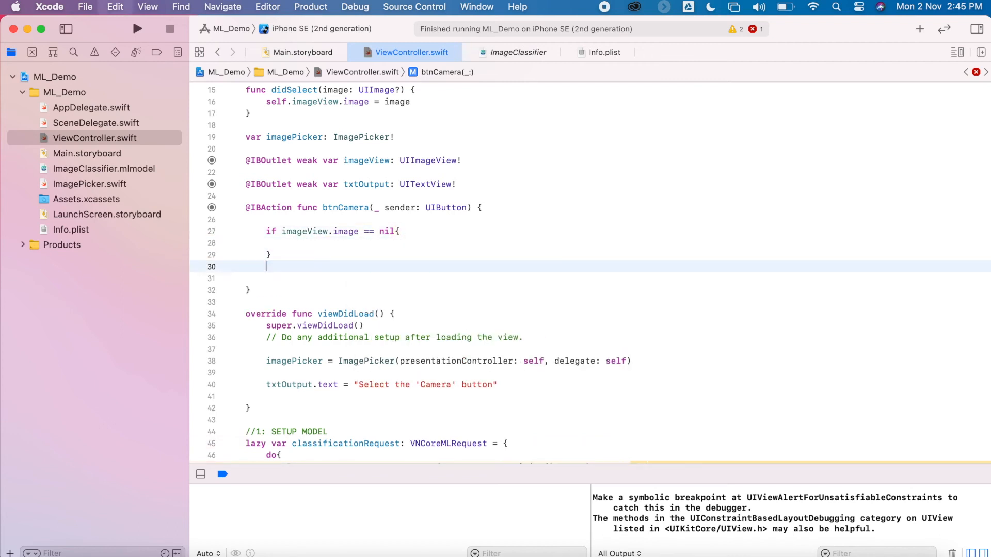
type("self.imagePicker.present(from: sender)")
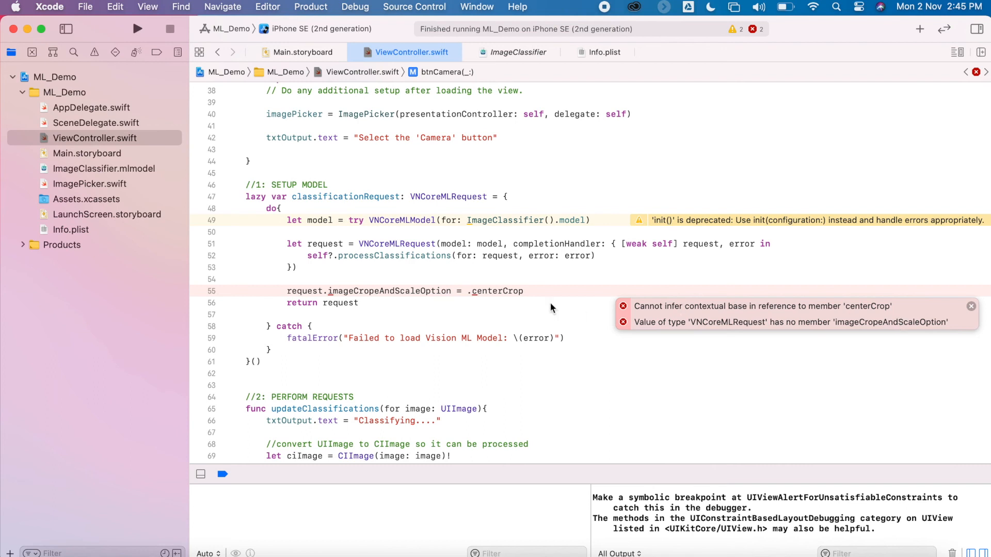
Step: Fix line 55 to request.imageCropAndScaleOption = .centerCrop and run the app in the Simulator
left_click(539, 291)
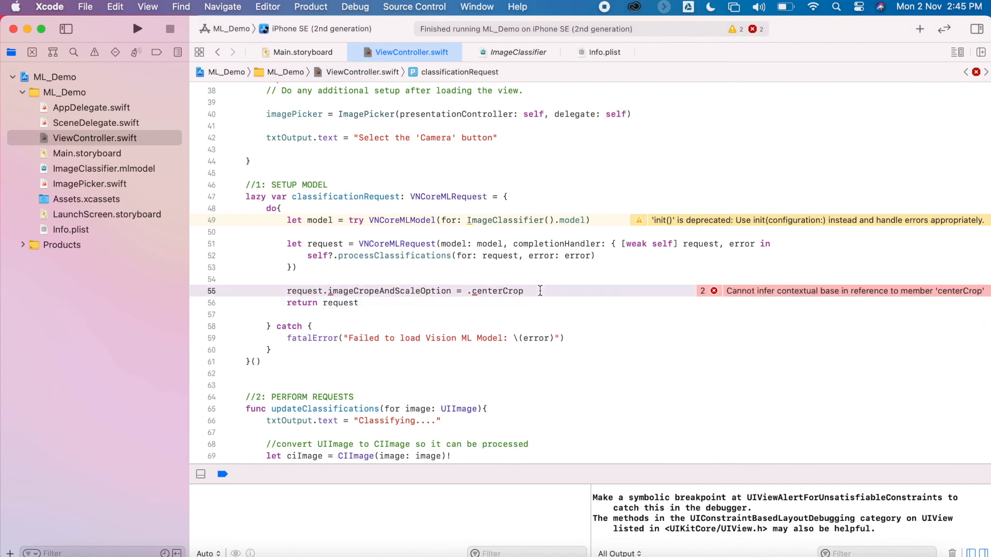
mouse_move(547, 297)
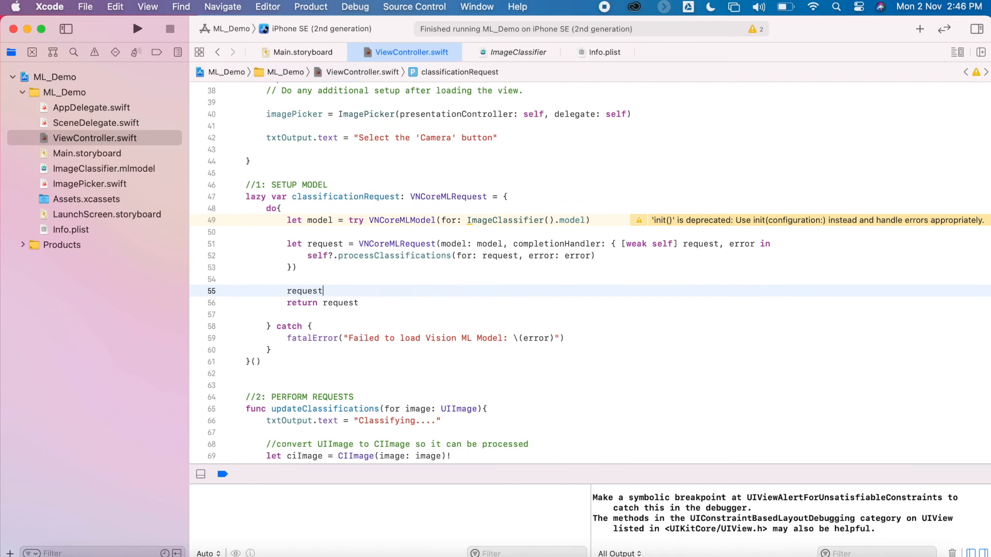
type(".imageCropAndScaleOption = .")
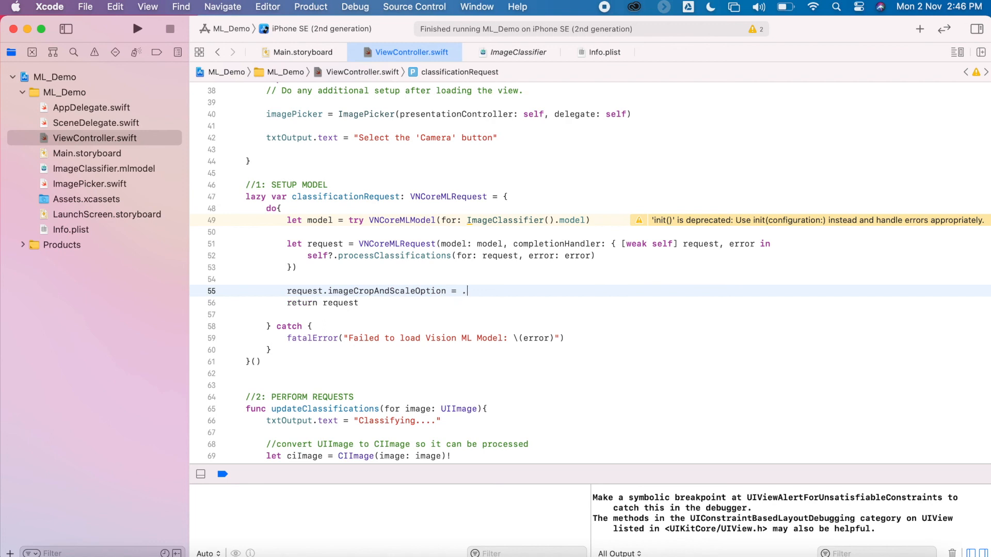
type("centerCrop")
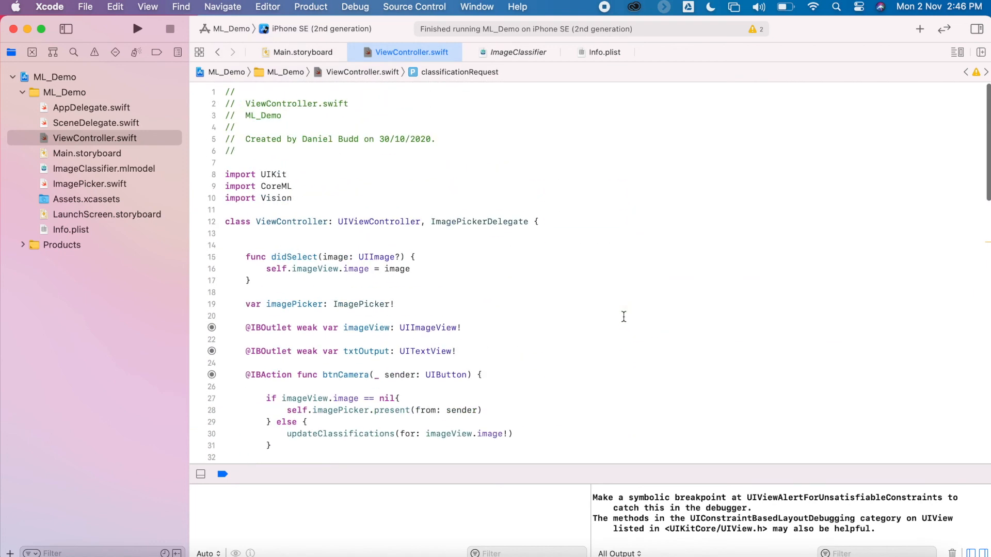
scroll("down", 3)
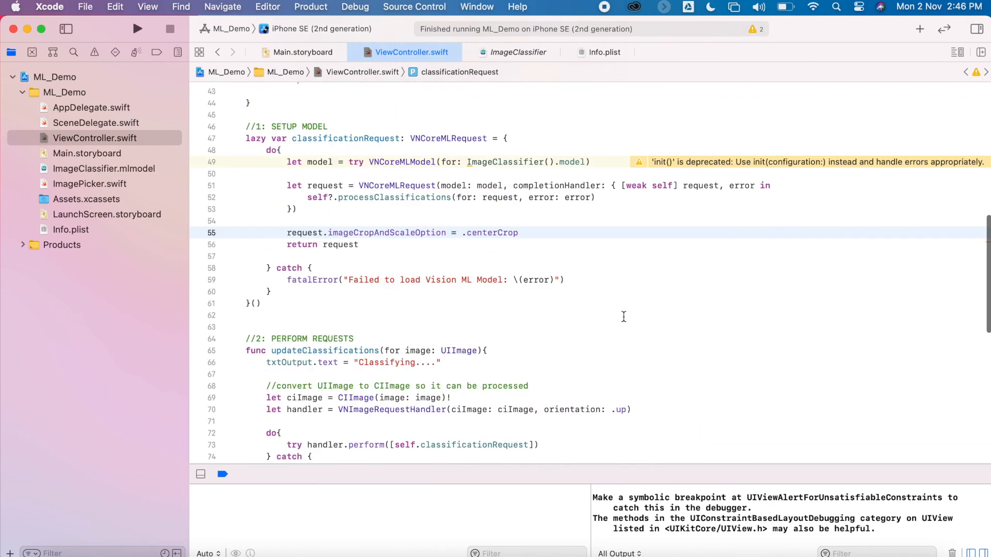
left_click(136, 29)
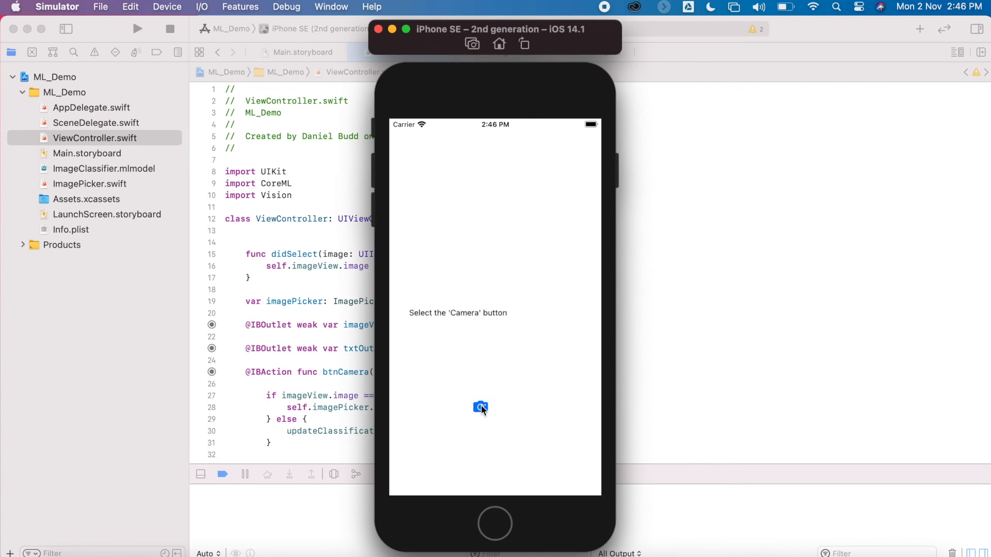
Step: From the app's camera button, reach the All Photos view with six aerial landscape images
left_click(480, 408)
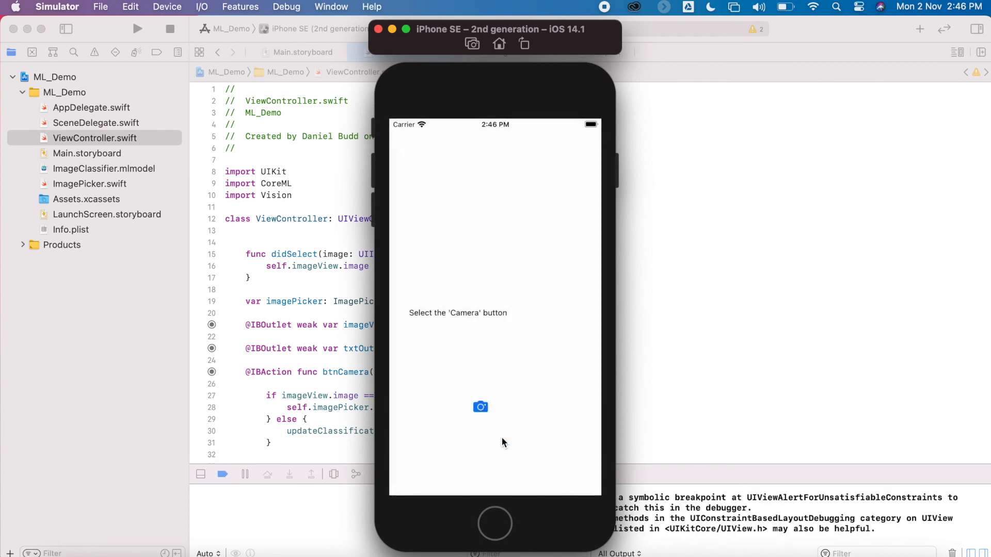
mouse_move(493, 547)
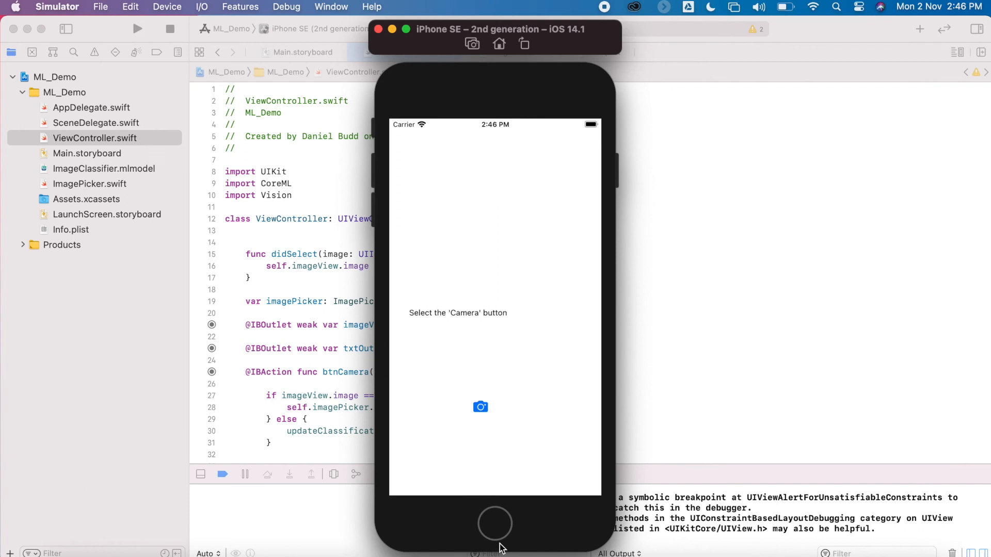
left_click(493, 523)
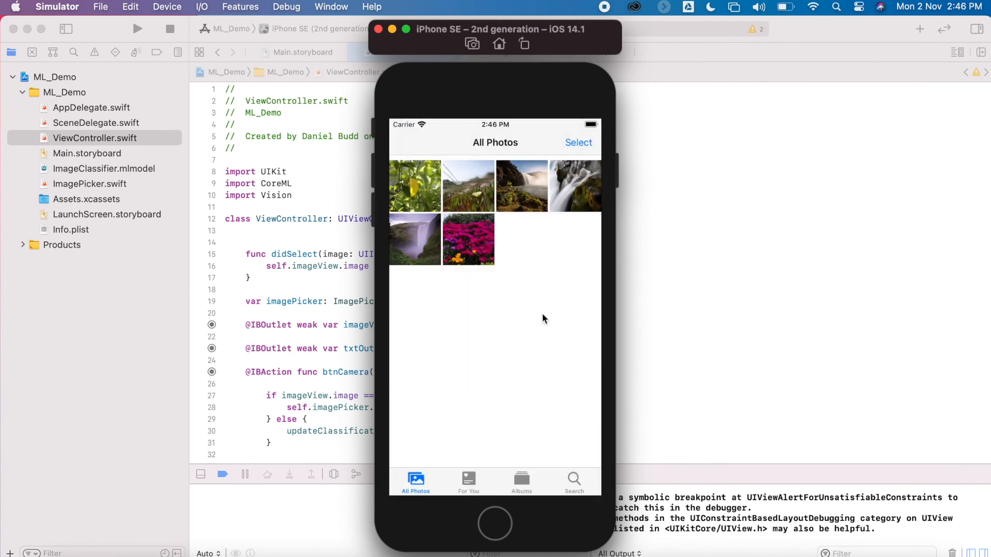
left_click(578, 142)
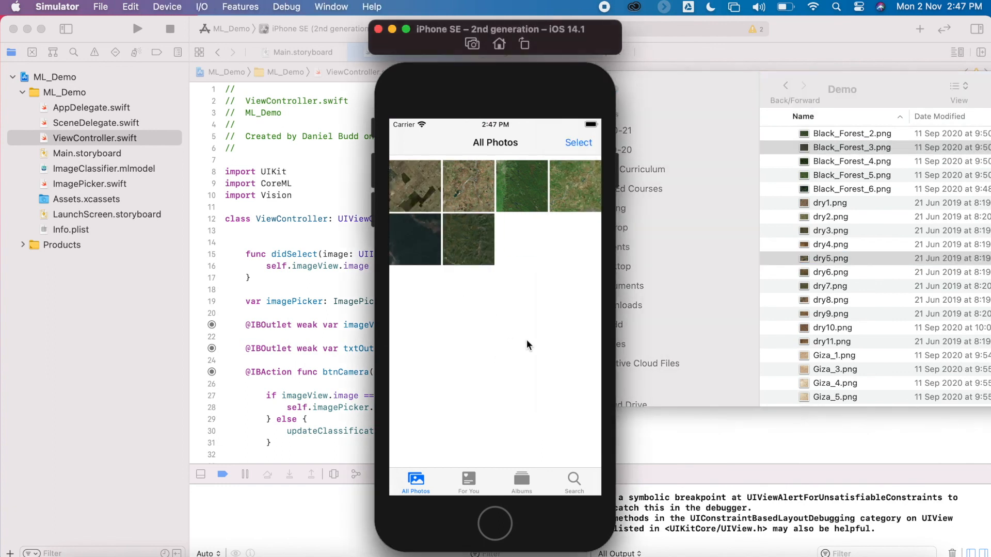
Step: Choose an aerial farmland photo and classify it, getting dry 1.0, water 0.0
left_click(498, 532)
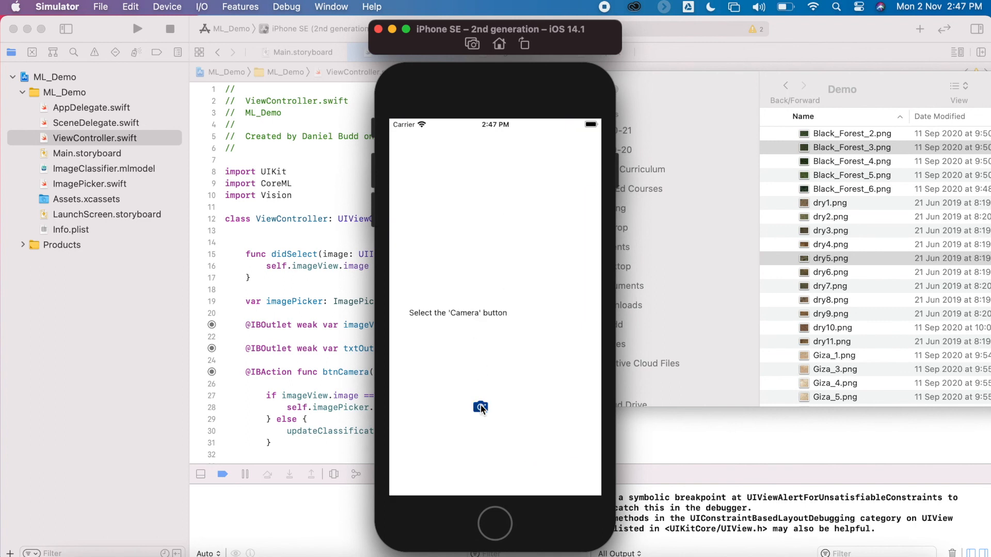
left_click(480, 408)
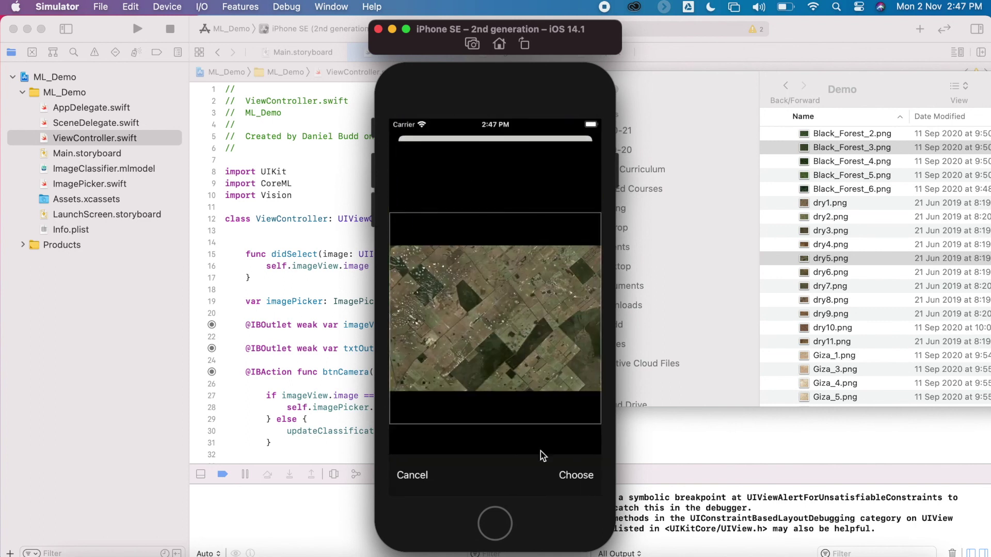
left_click(576, 475)
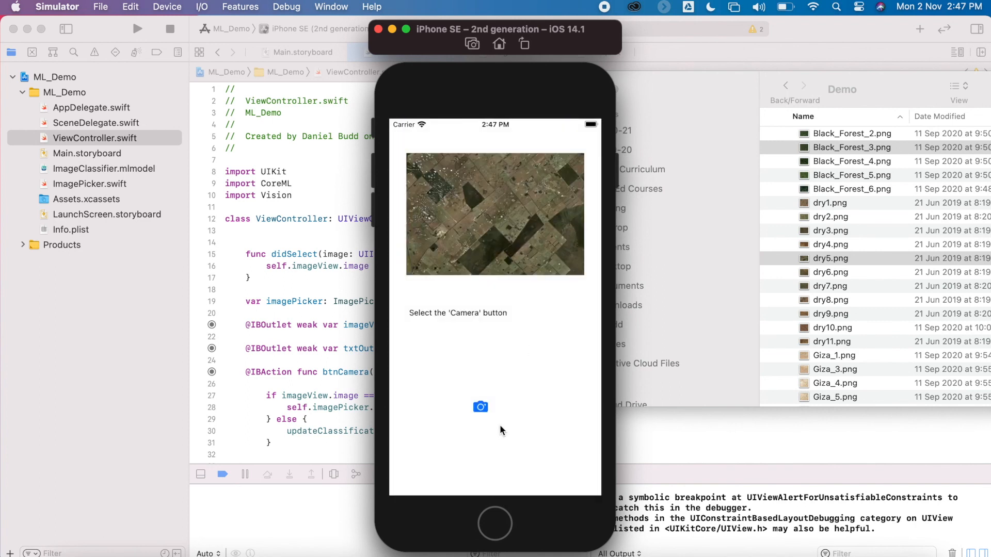
left_click(480, 407)
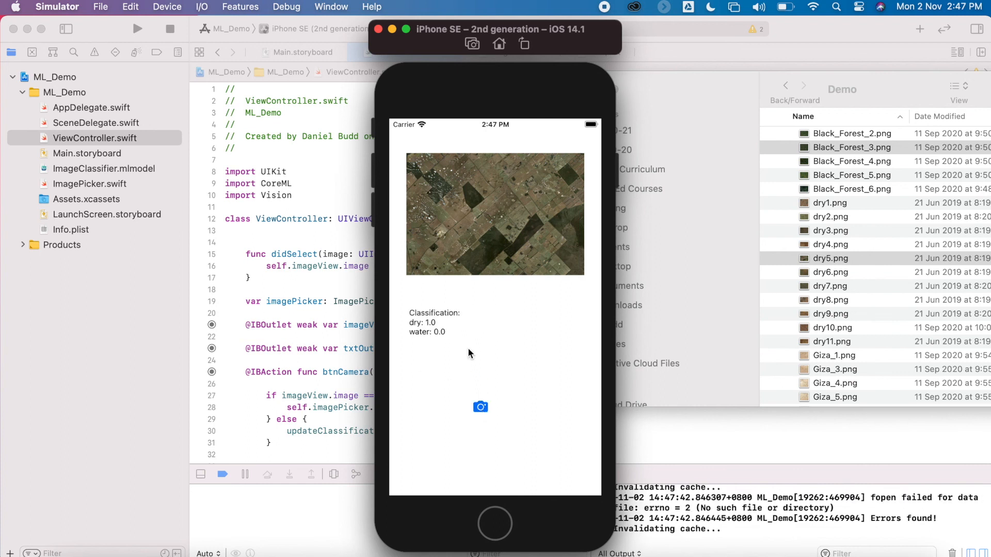
mouse_move(443, 326)
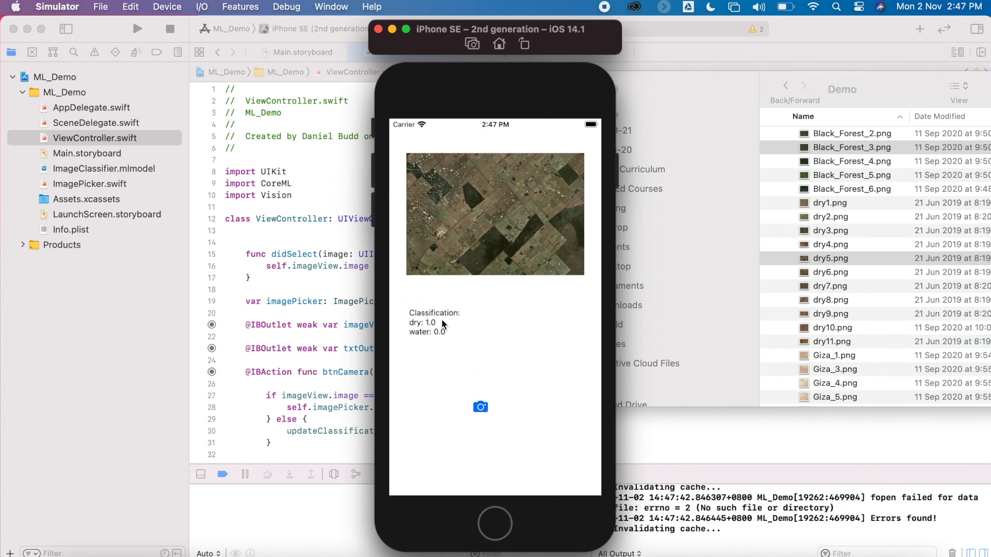